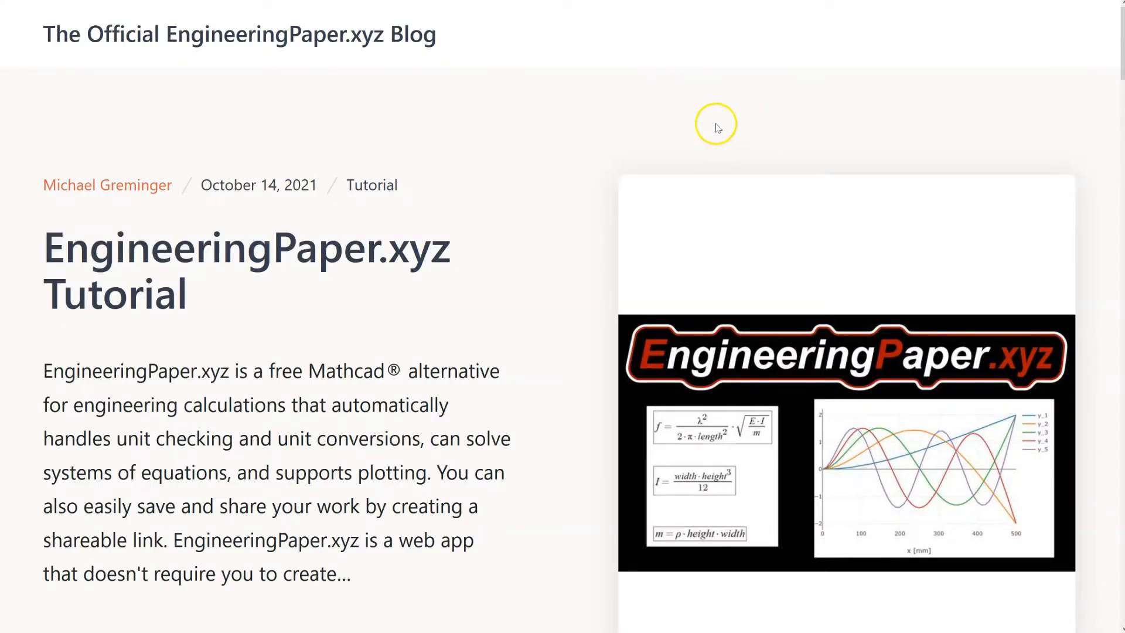
# Locate and open the Johnson-Euler Buckling Load example post in the blog
pyautogui.scroll(-3)
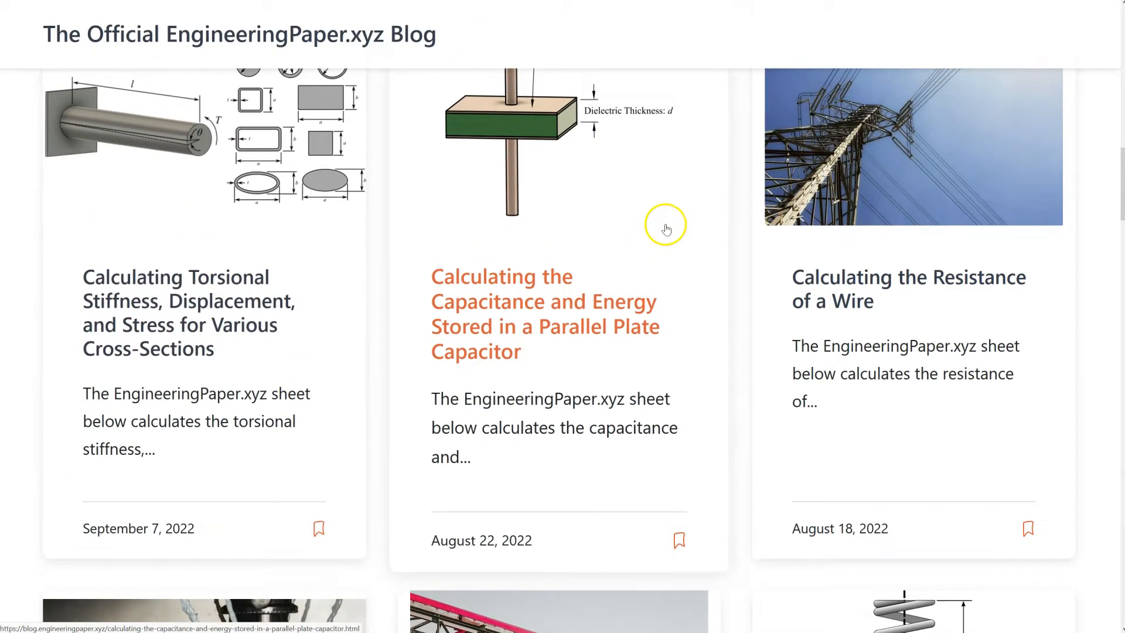
pyautogui.scroll(-3)
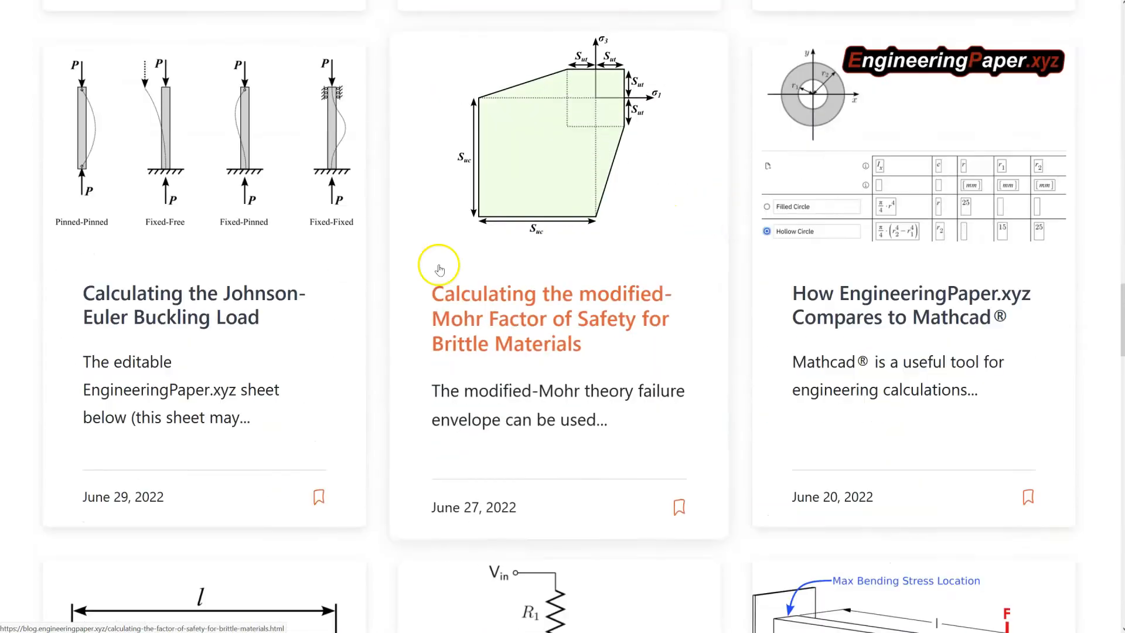
pyautogui.click(194, 305)
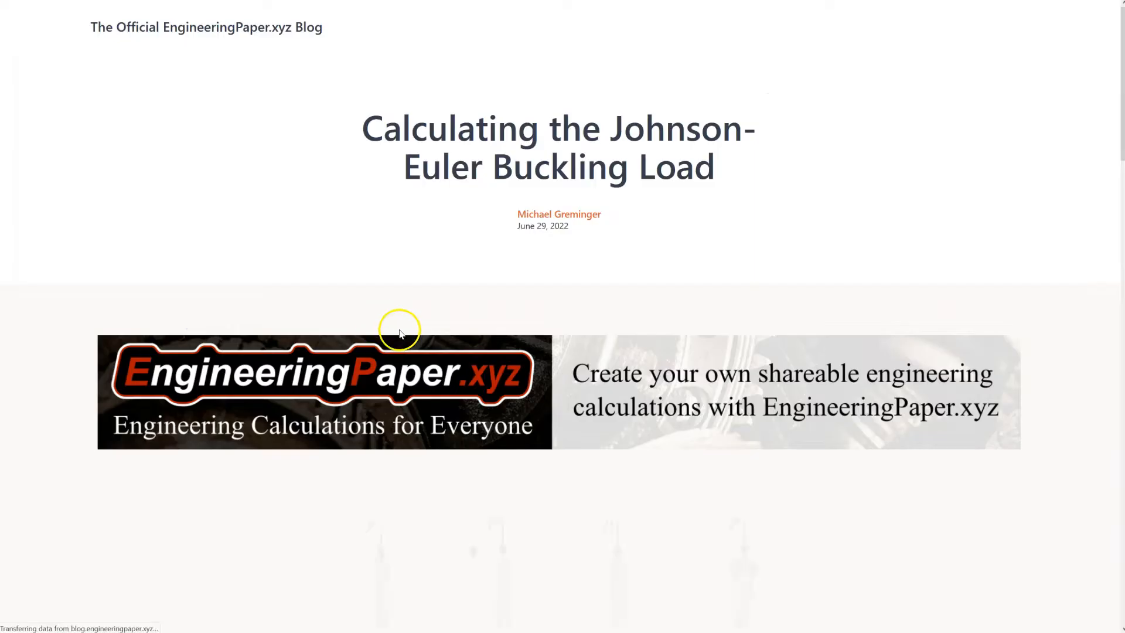
# Scroll through the post's embedded sheet and plot to review the example
pyautogui.scroll(-3)
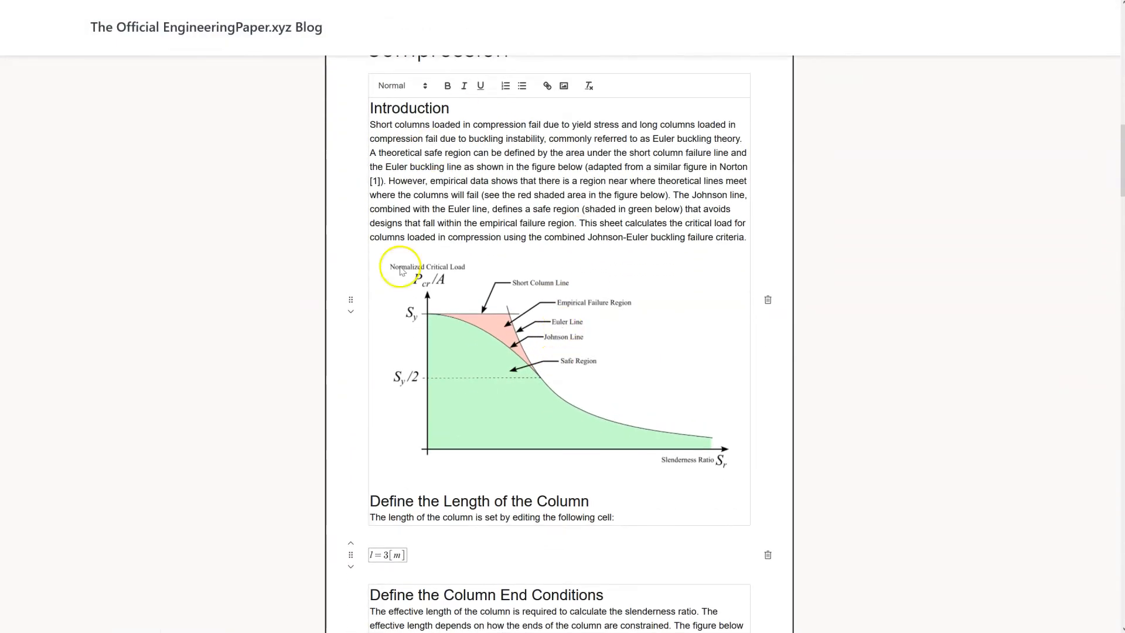
pyautogui.scroll(-3)
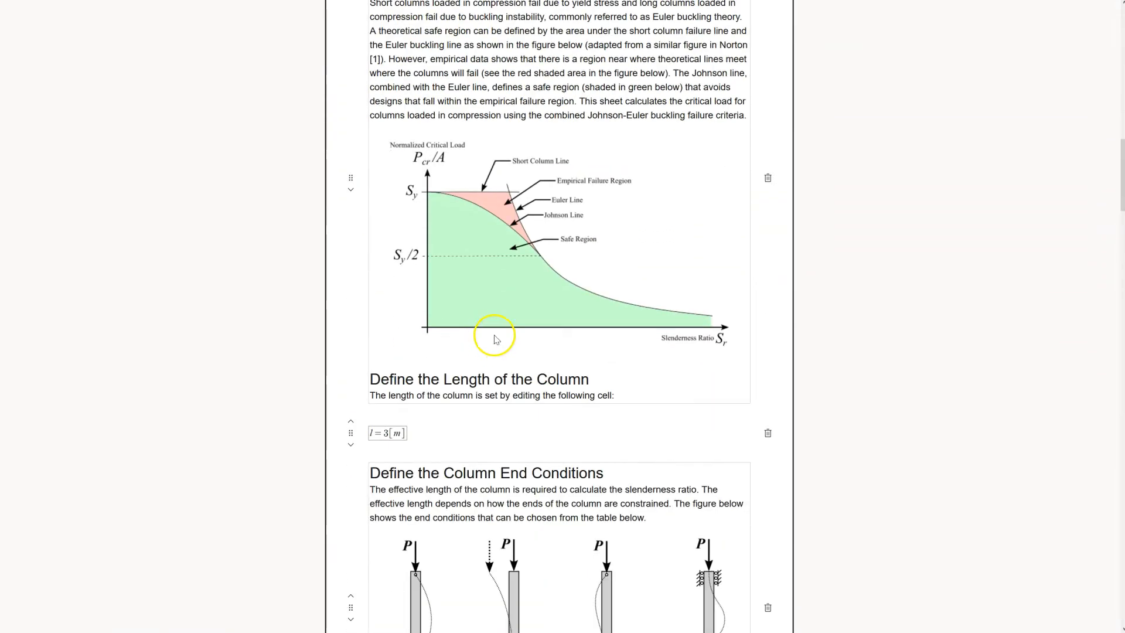
pyautogui.scroll(-3)
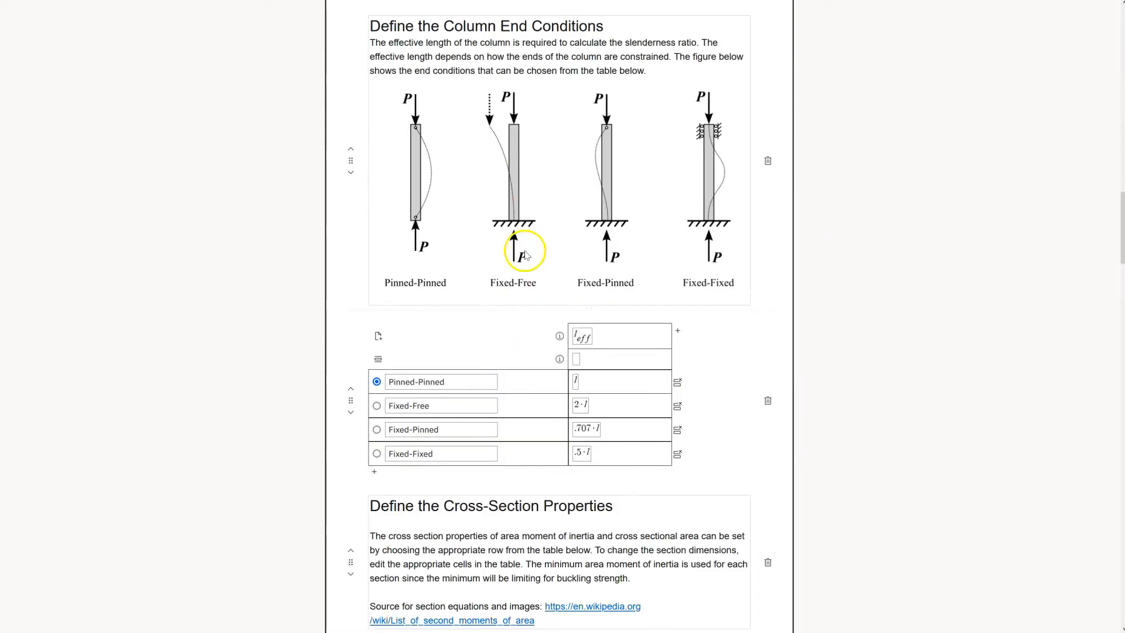
pyautogui.scroll(-3)
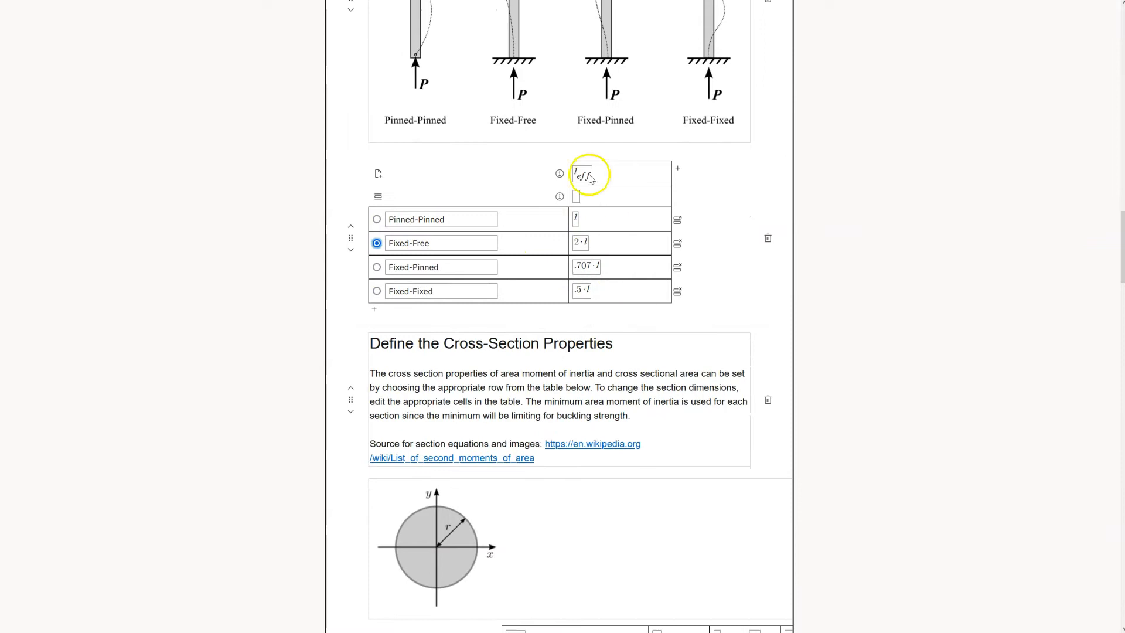
pyautogui.scroll(-3)
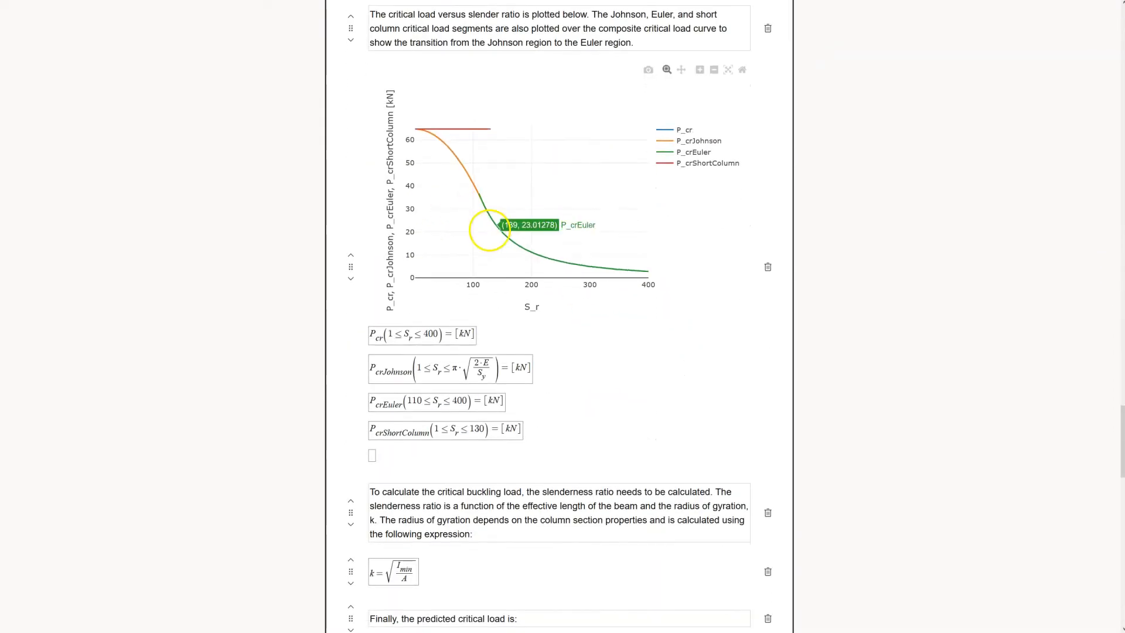
pyautogui.scroll(-3)
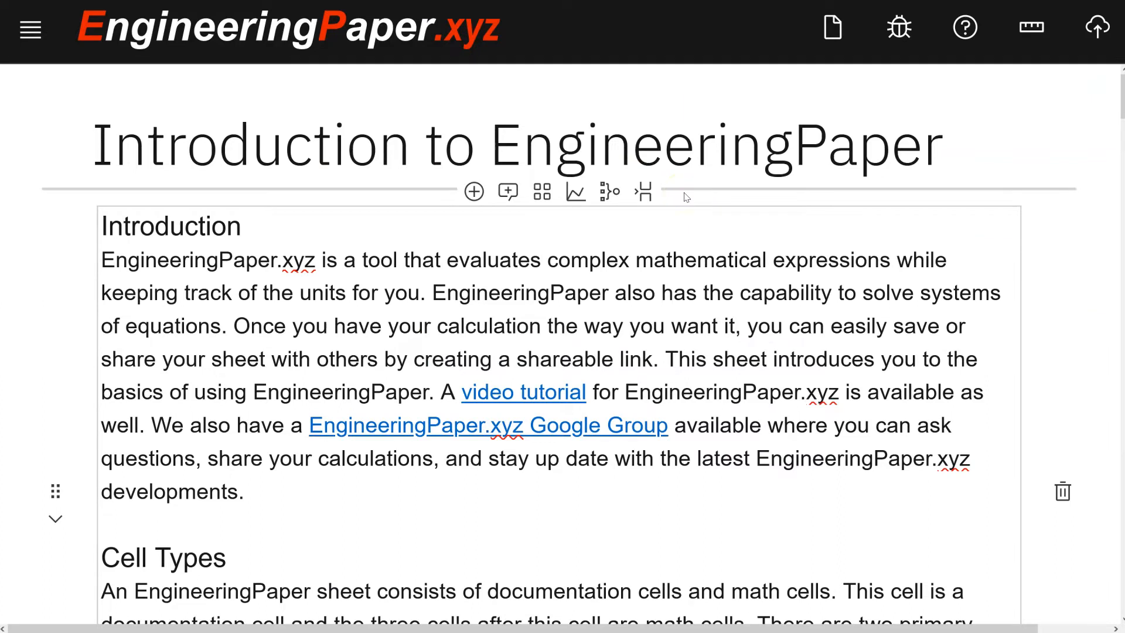
pyautogui.scroll(-3)
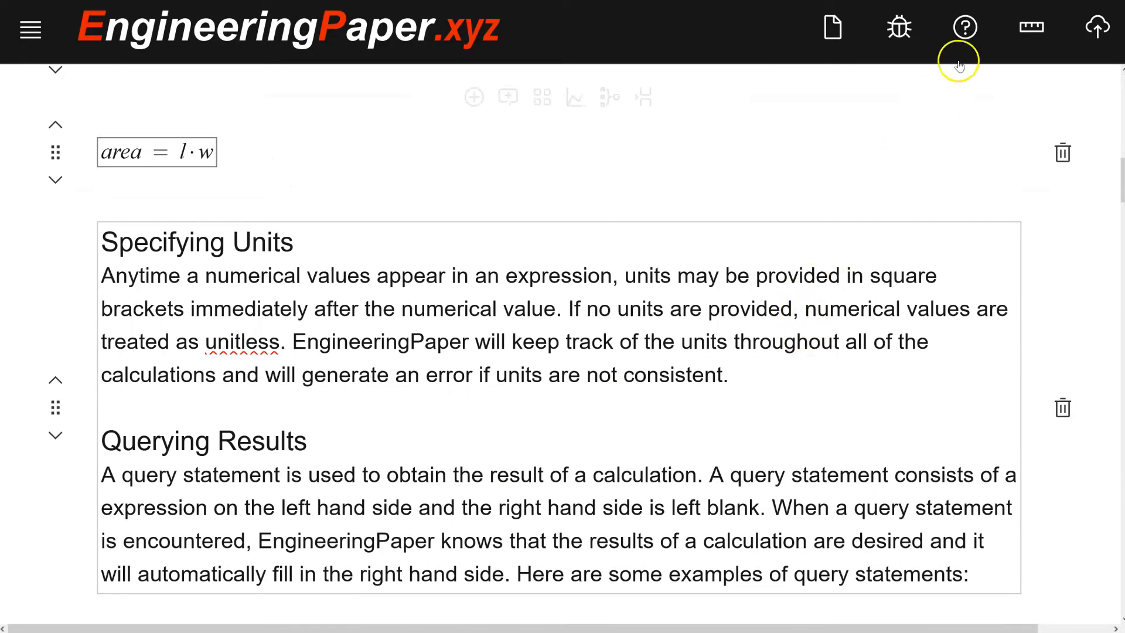
pyautogui.click(964, 28)
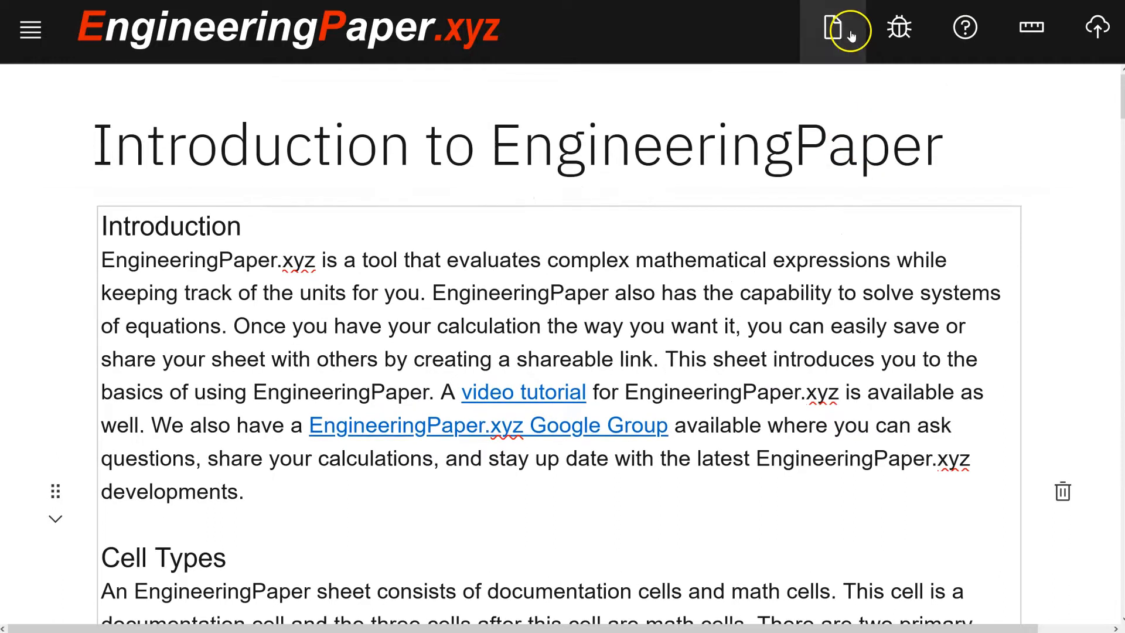
# Start a new blank sheet and rename its title to 'Demo'
pyautogui.click(832, 28)
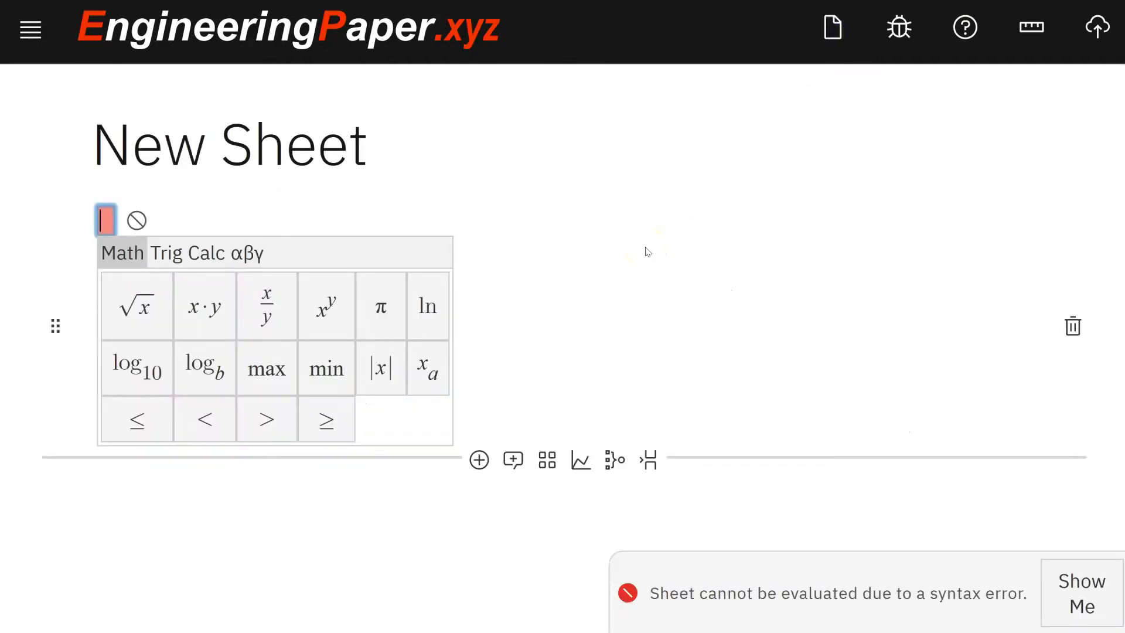
pyautogui.moveTo(111, 69)
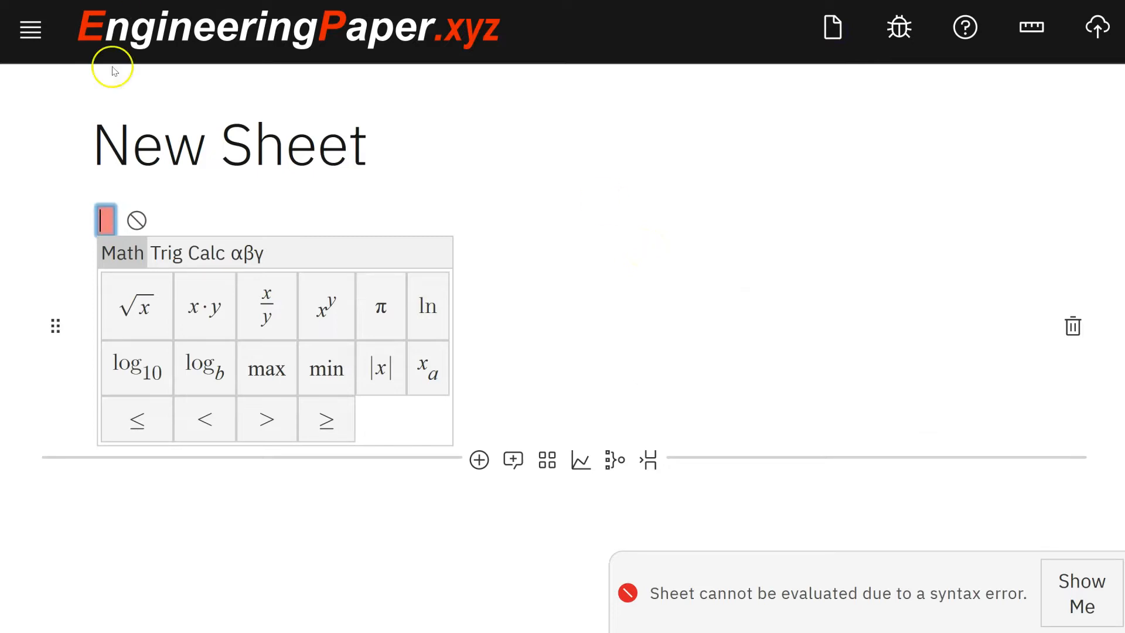
pyautogui.doubleClick(230, 143)
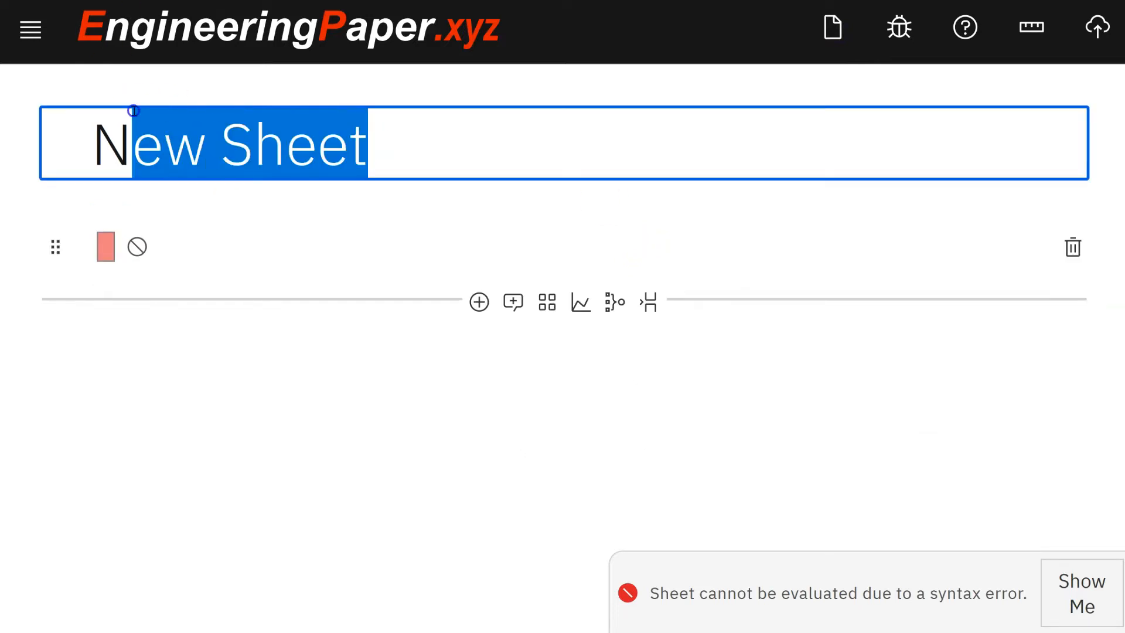
pyautogui.press('Backspace')
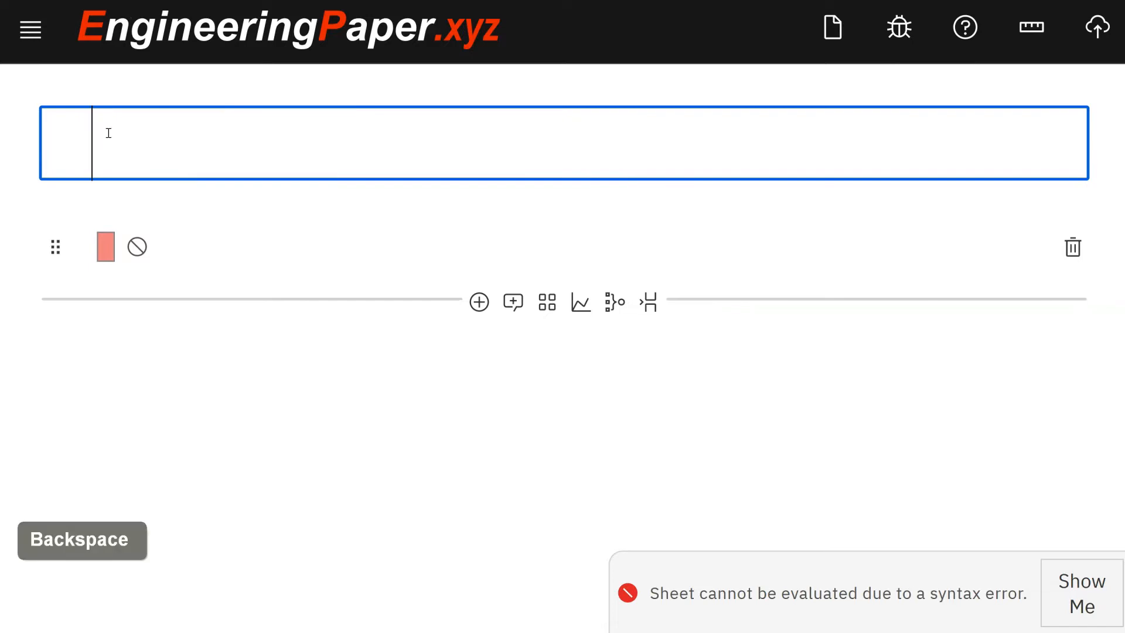
pyautogui.write('Demo')
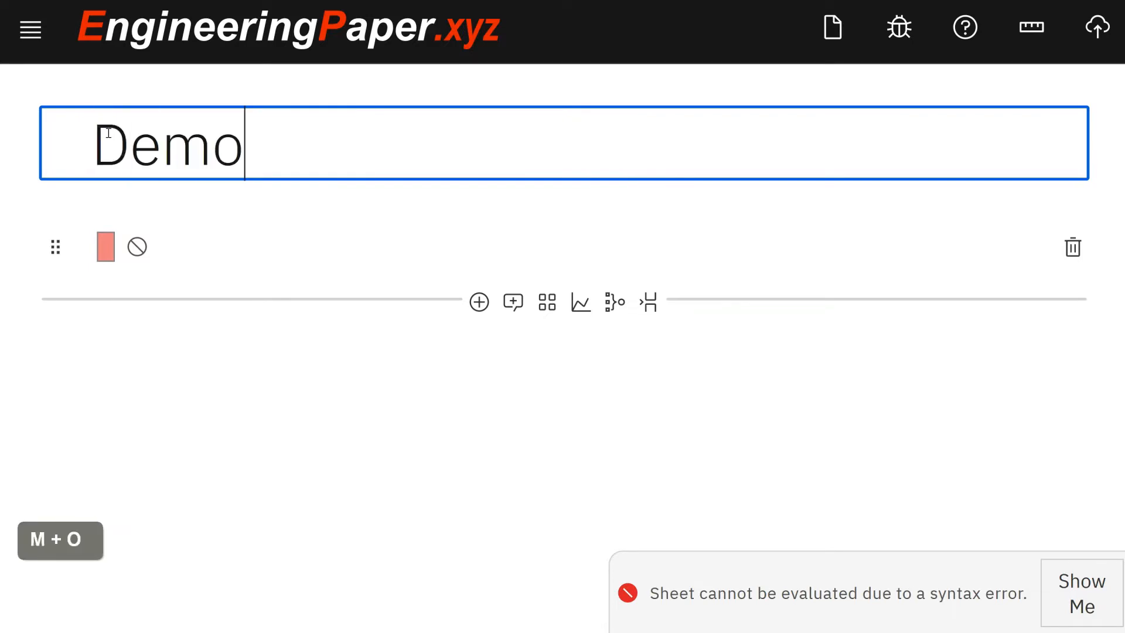
pyautogui.click(104, 247)
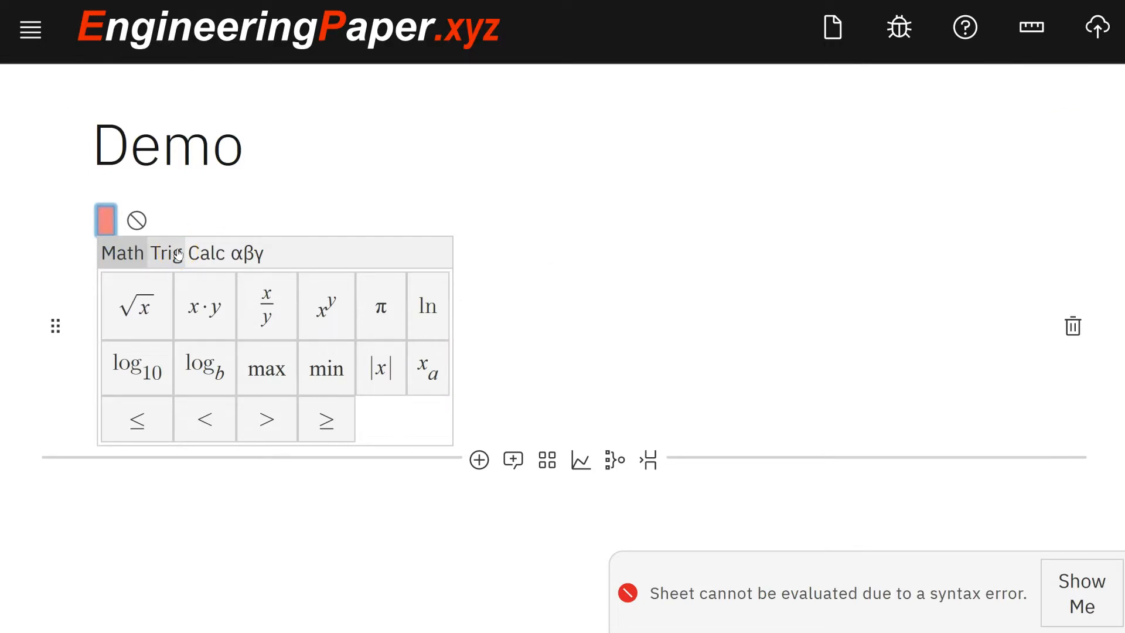
# Enter x = 10 mm, y = 20 mm, area = x·y, and query area (0.0002 m²)
pyautogui.write('x=')
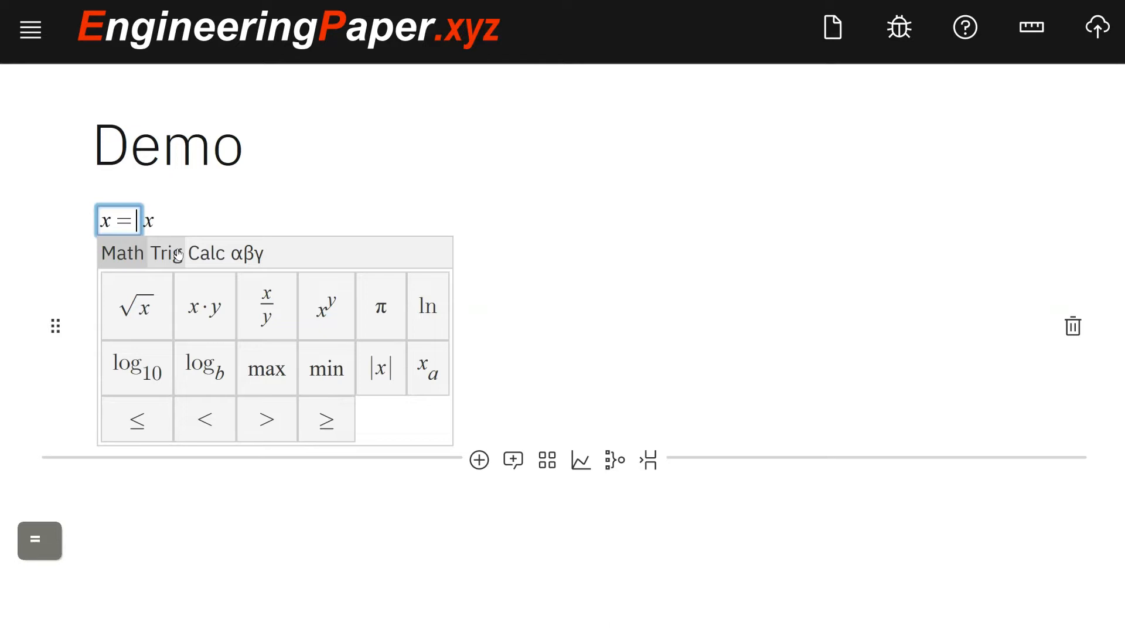
pyautogui.write('10[')
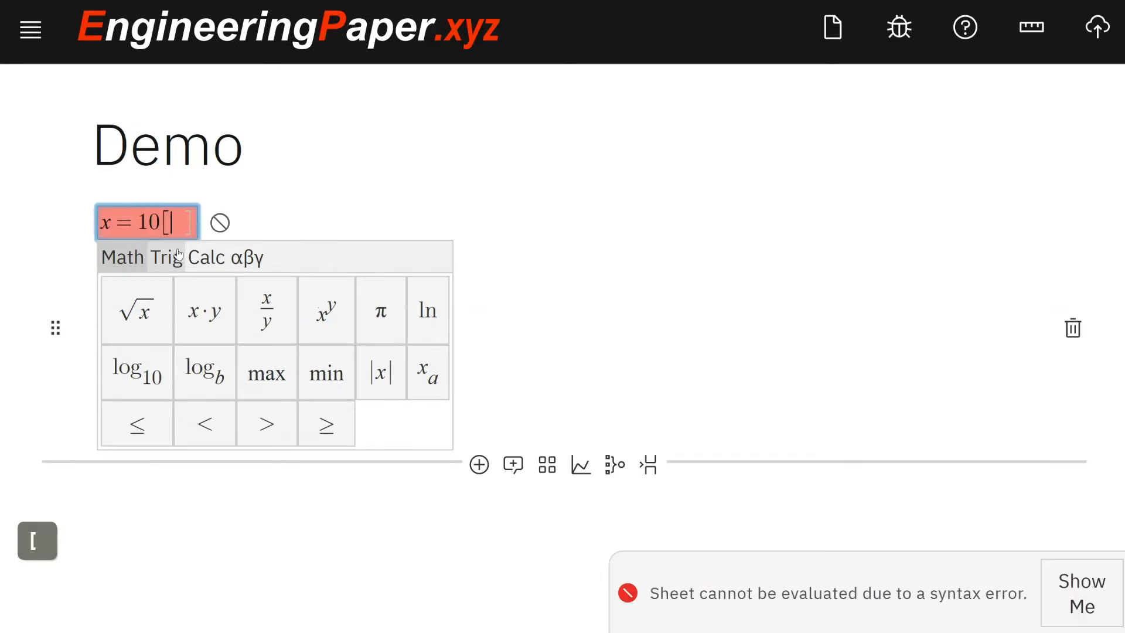
pyautogui.write('mm')
pyautogui.write('y=')
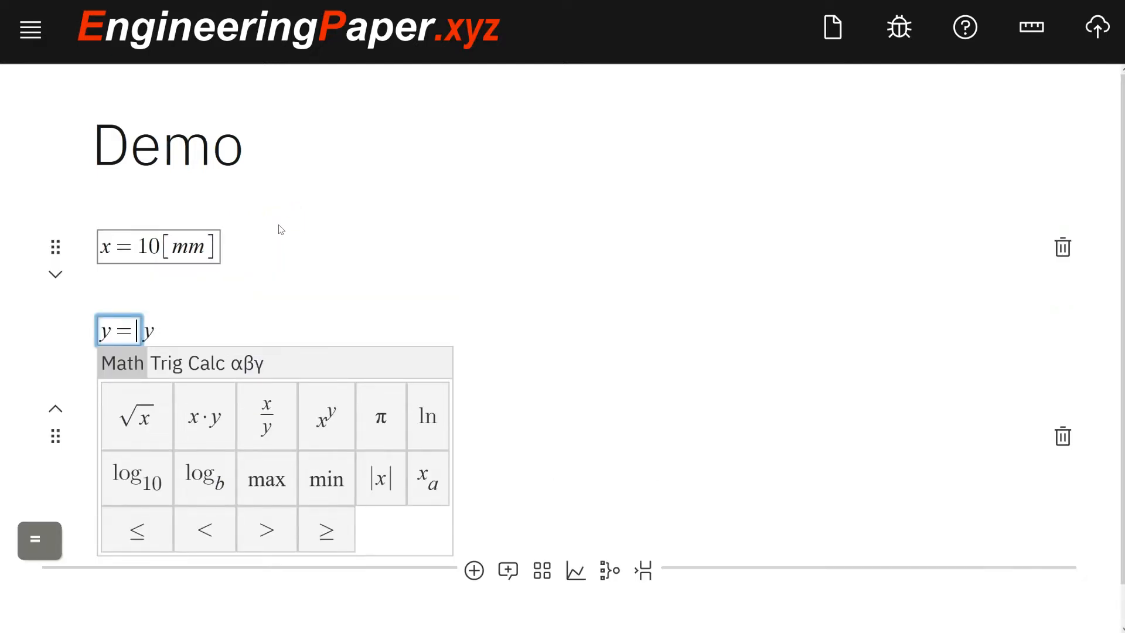
pyautogui.write('20[mm]')
pyautogui.write('area = x')
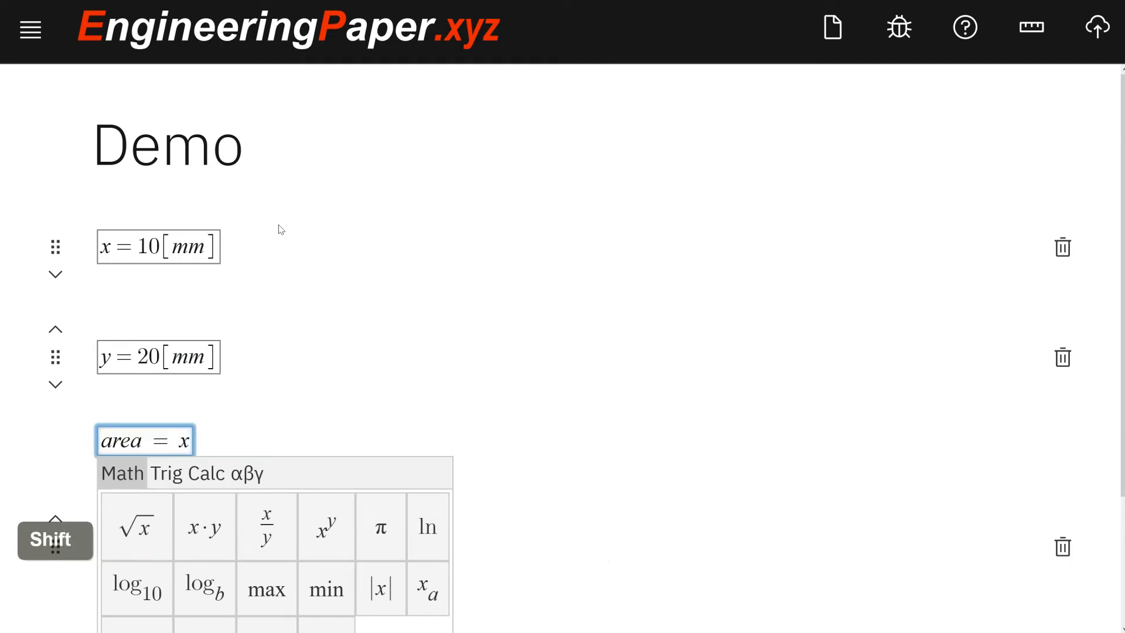
pyautogui.write('y')
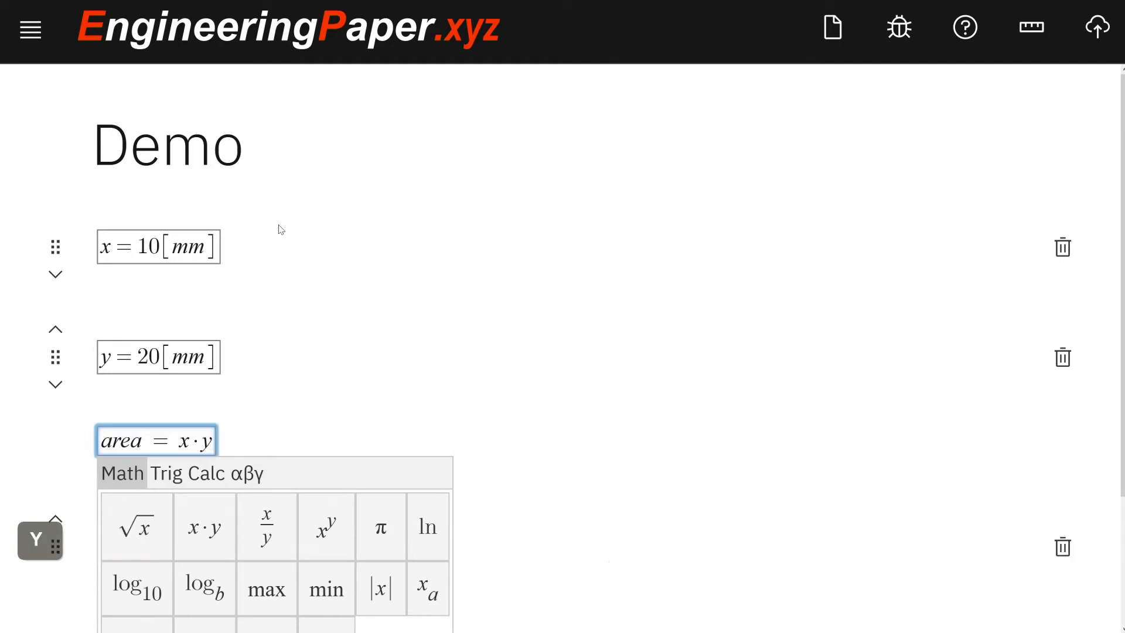
pyautogui.scroll(-3)
pyautogui.write('area =')
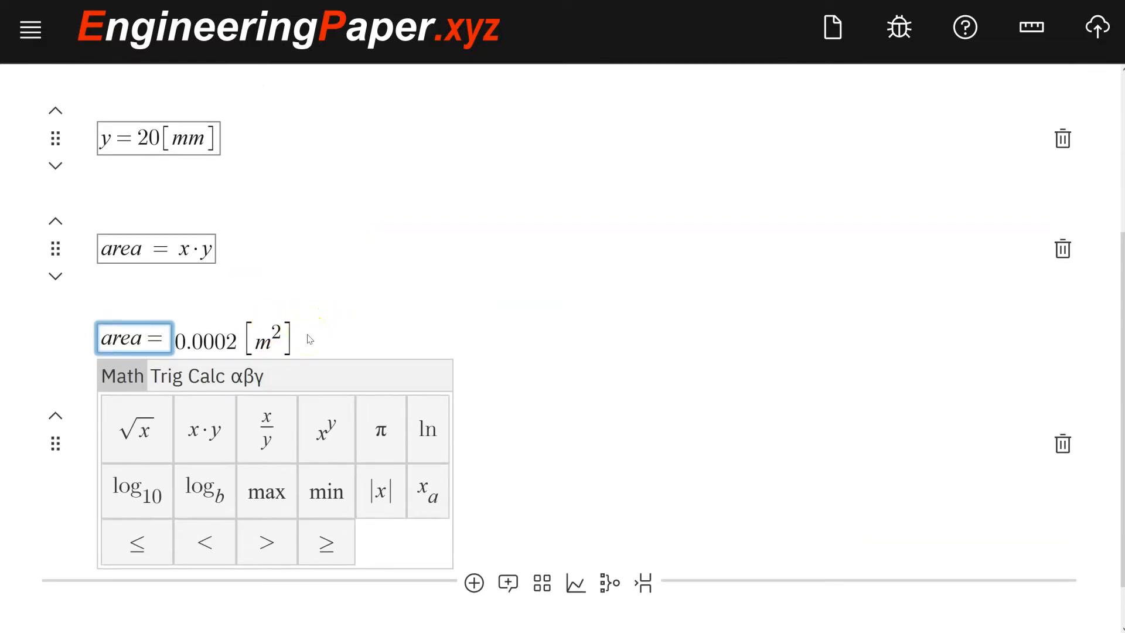
# Report the area query in mm², then try adding 10 with incompatible units and delete them
pyautogui.click(161, 338)
pyautogui.write(' [')
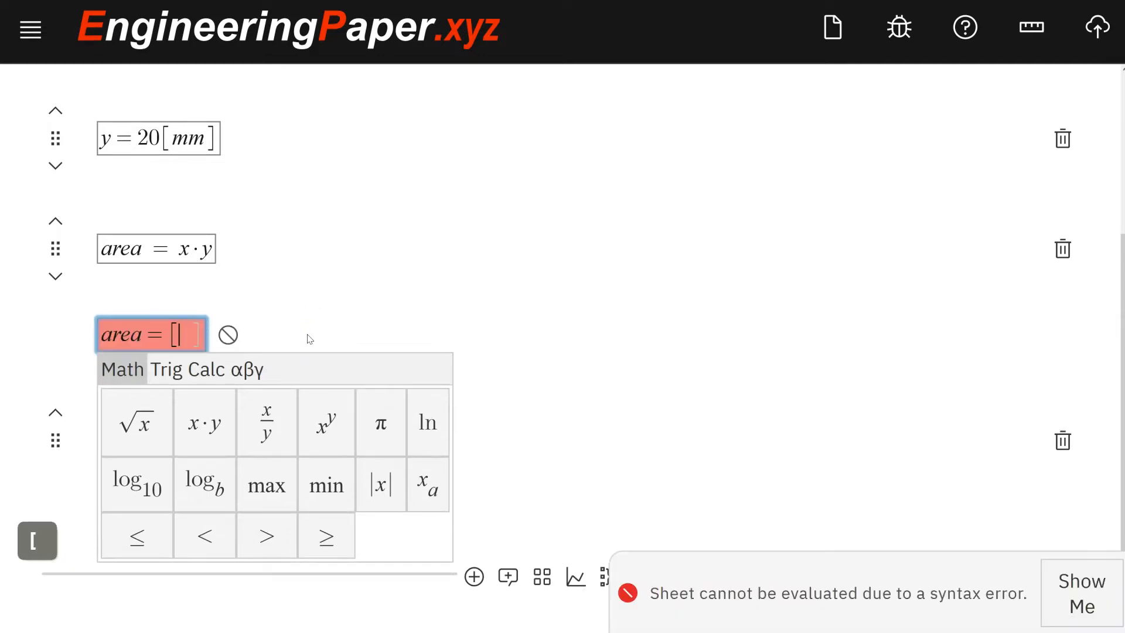
pyautogui.write('mm^2')
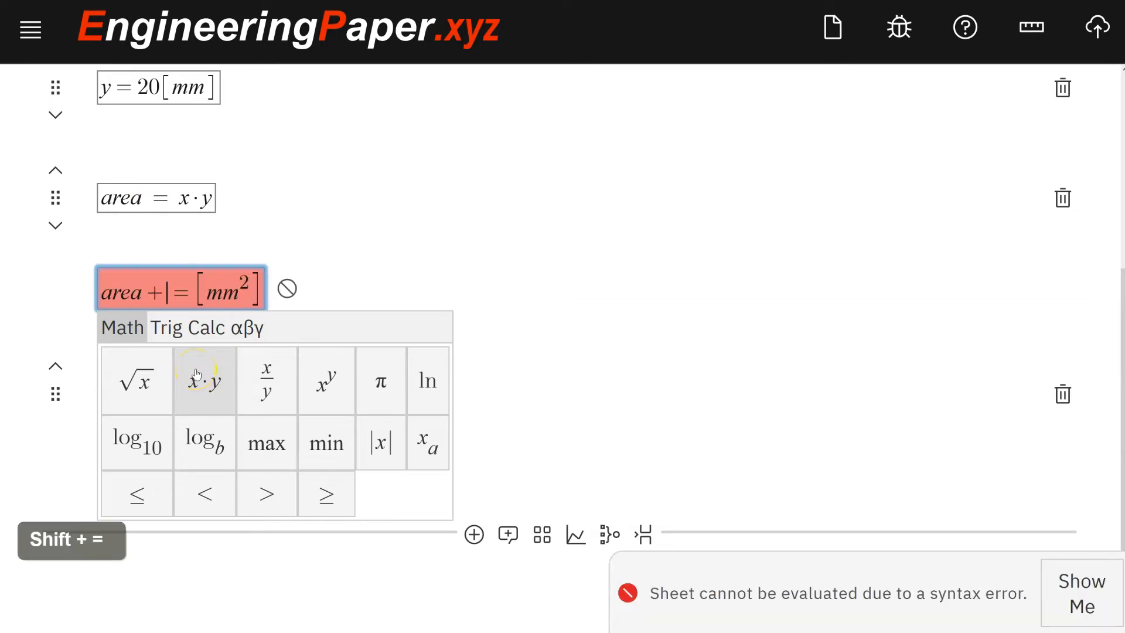
pyautogui.write('10[in')
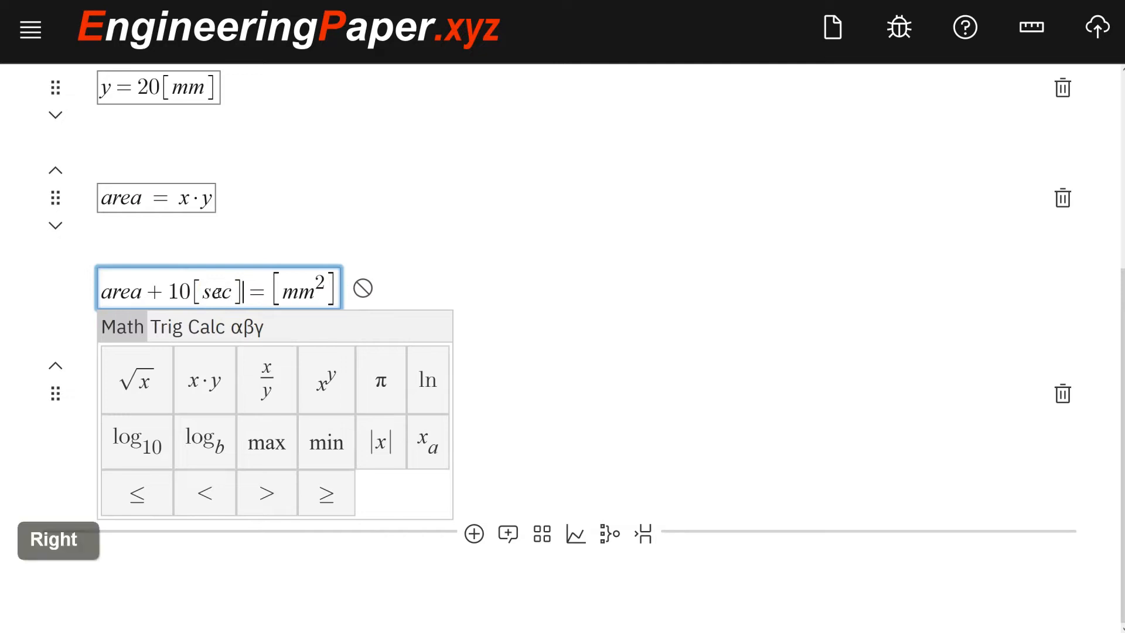
pyautogui.press('Backspace')
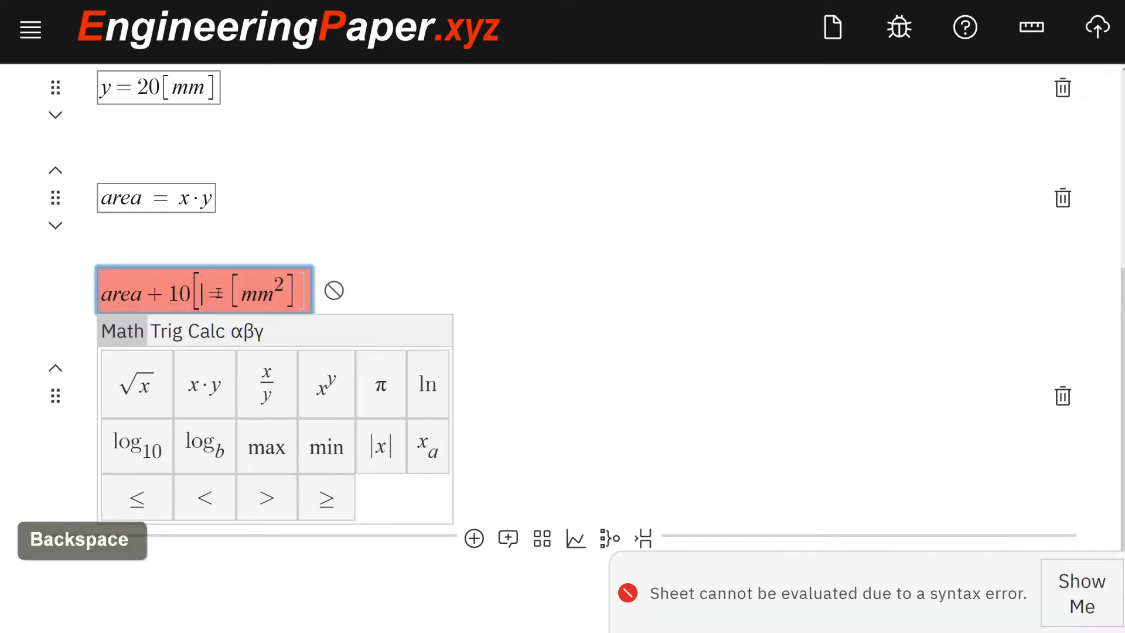
pyautogui.press('Backspace')
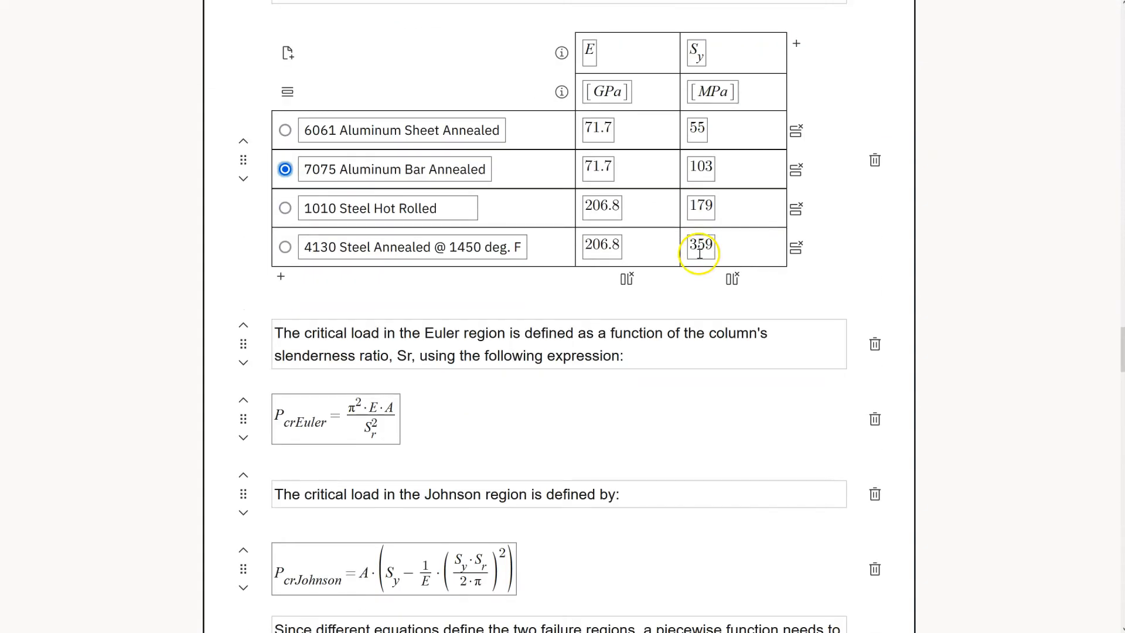
# Scroll the buckling example's material table and Euler, Johnson and piecewise critical-load equations
pyautogui.scroll(-3)
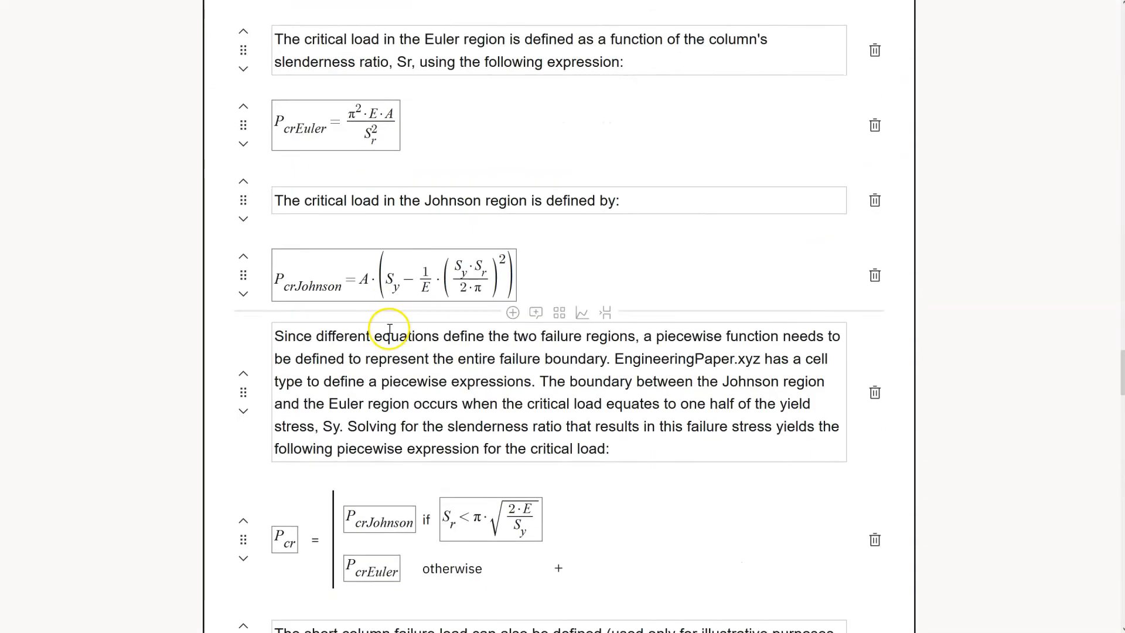
pyautogui.scroll(-3)
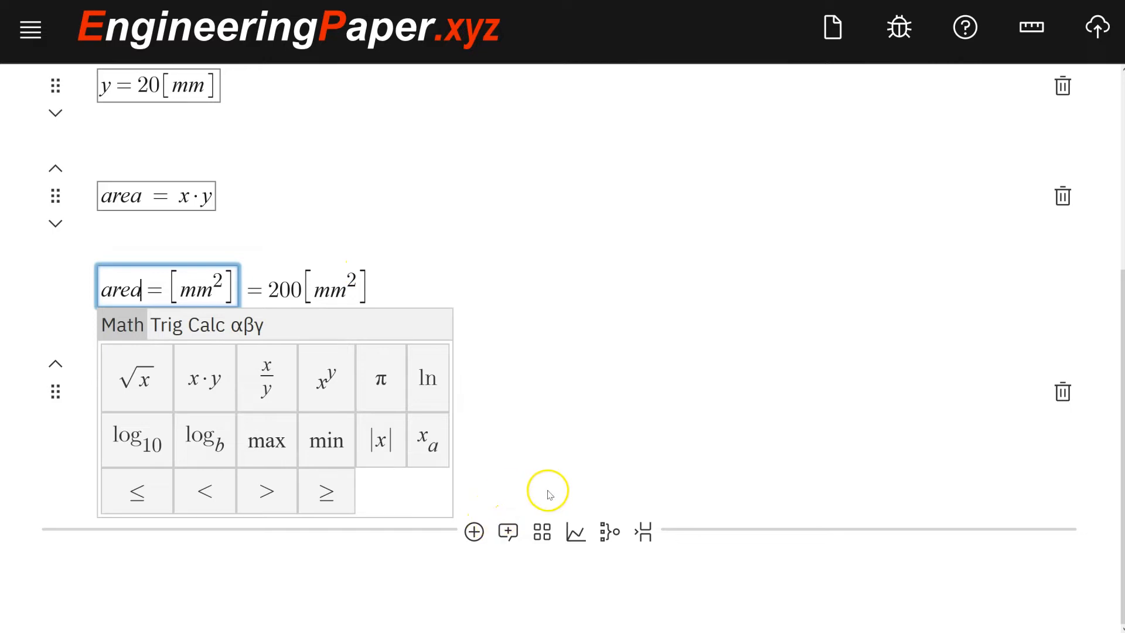
pyautogui.moveTo(608, 531)
pyautogui.write('1/2')
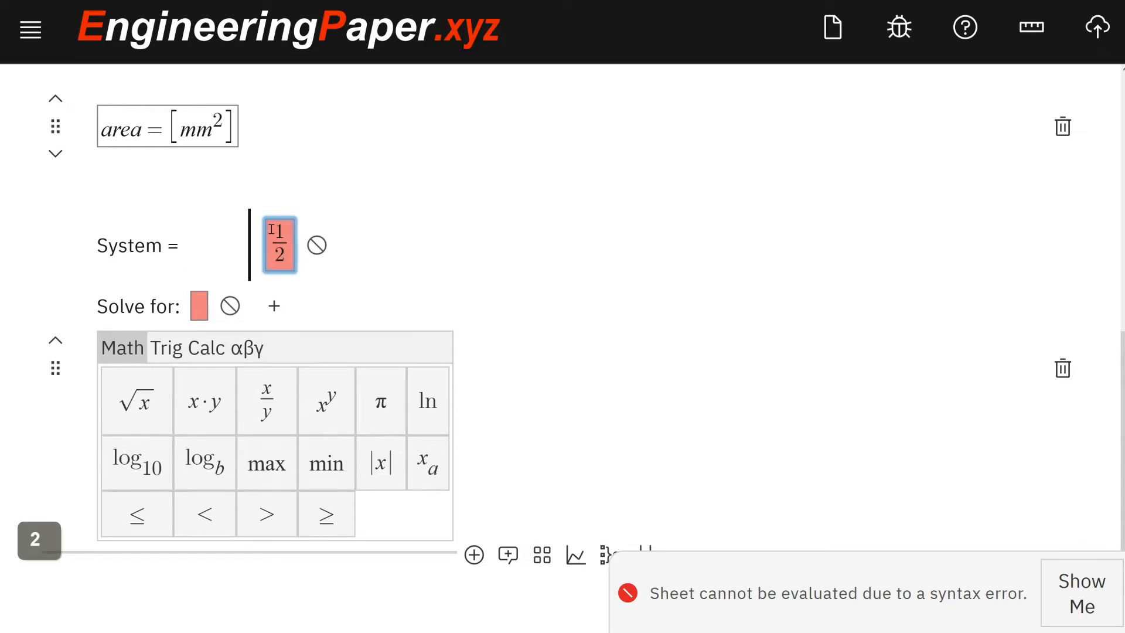
# Enter the equation 1/2*m*v^2 = m*g*h in a System Solve cell, solved for v
pyautogui.press('shift+8')
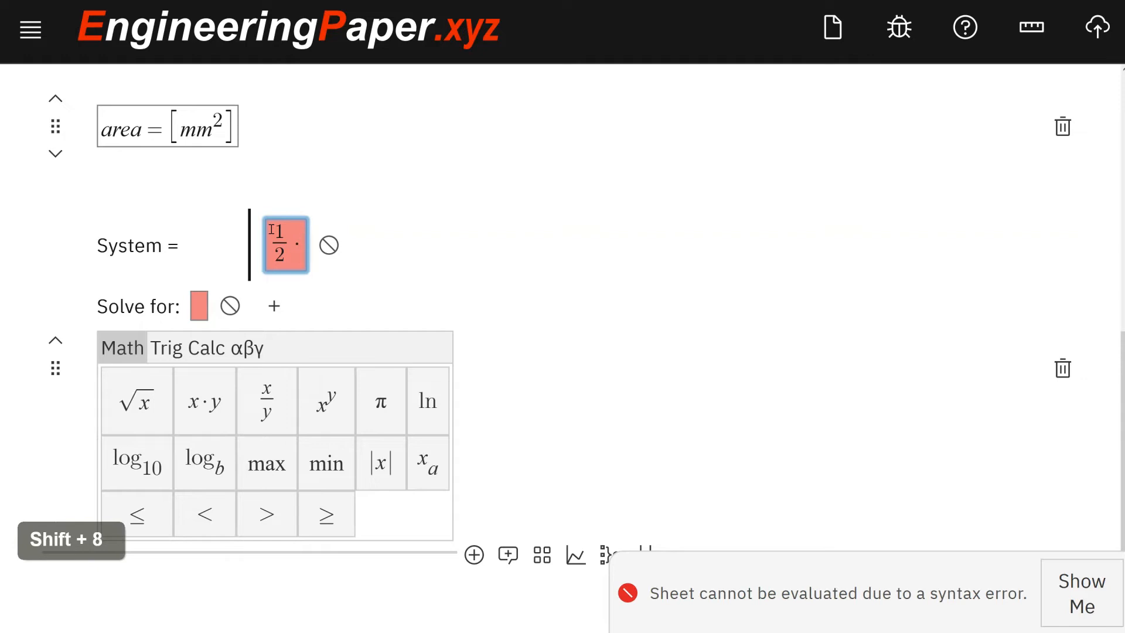
pyautogui.write('m*v^2')
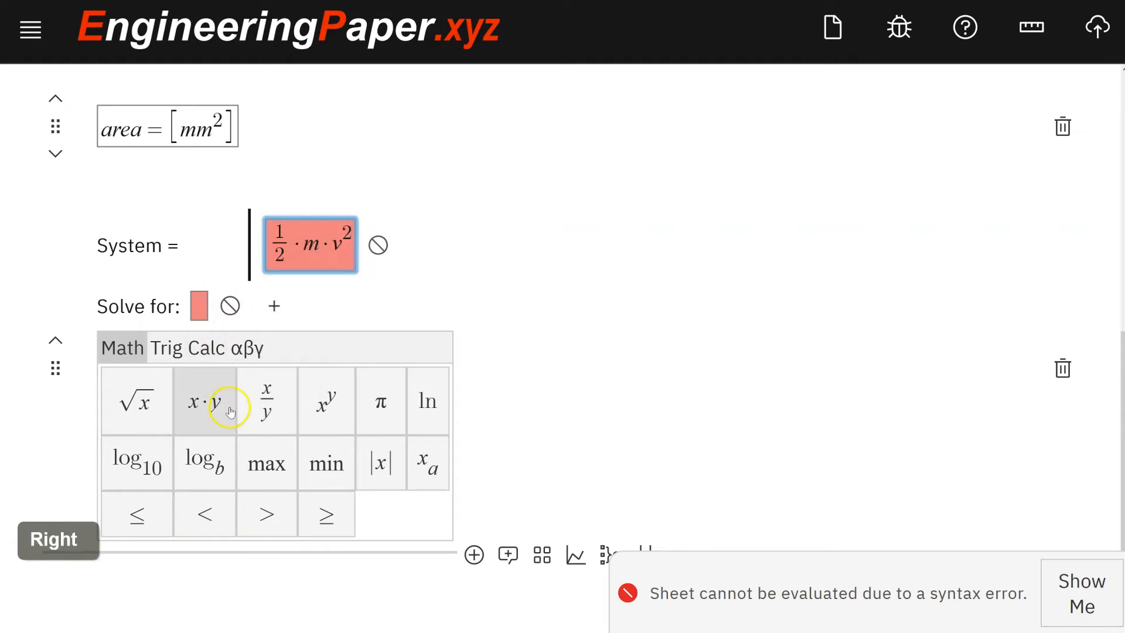
pyautogui.moveTo(426, 463)
pyautogui.write('=')
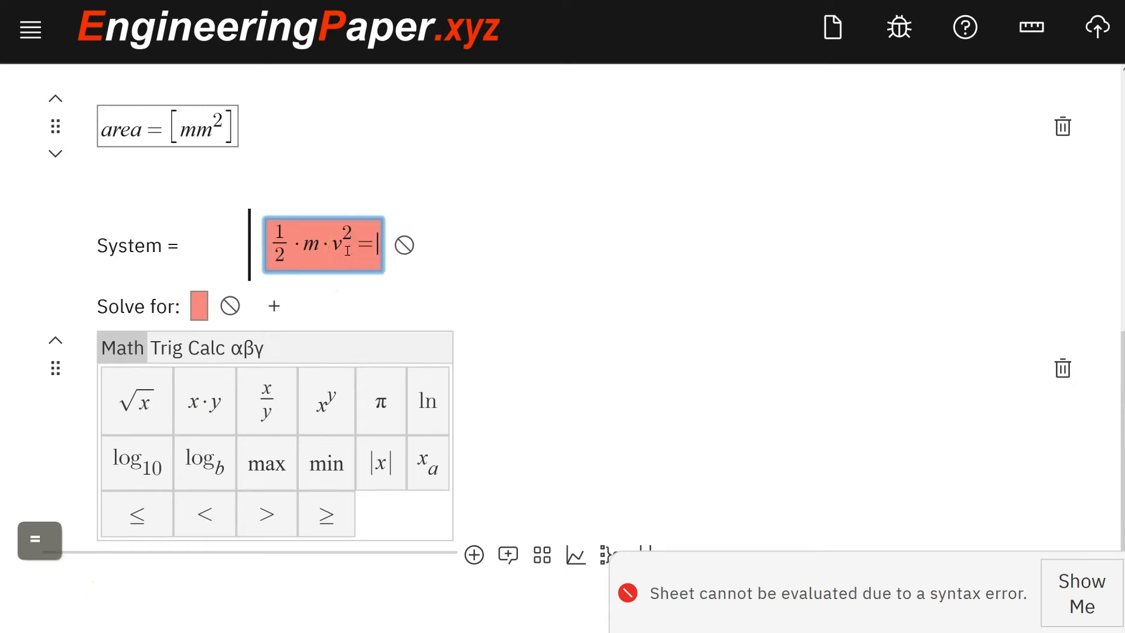
pyautogui.write('m*g')
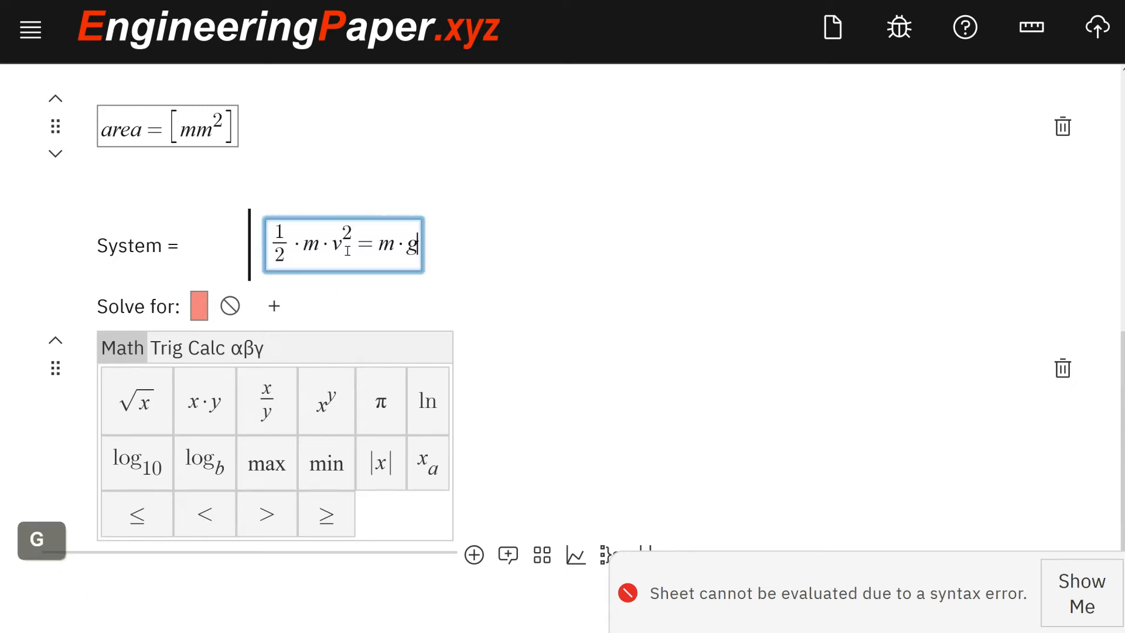
pyautogui.write('h')
pyautogui.click(200, 306)
pyautogui.write('v')
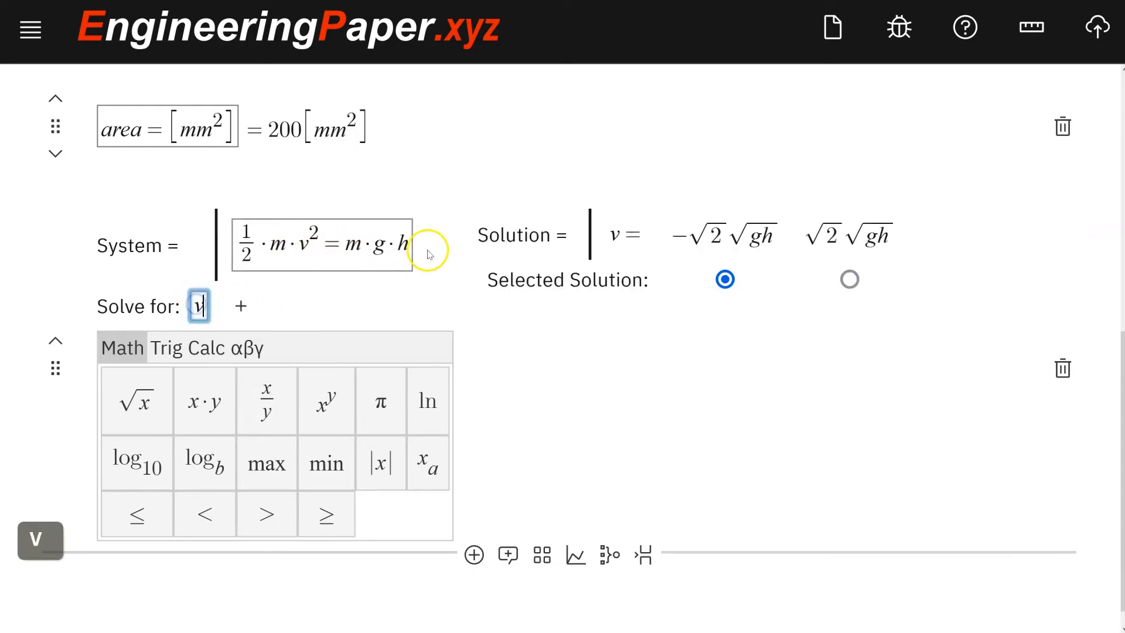
pyautogui.moveTo(805, 288)
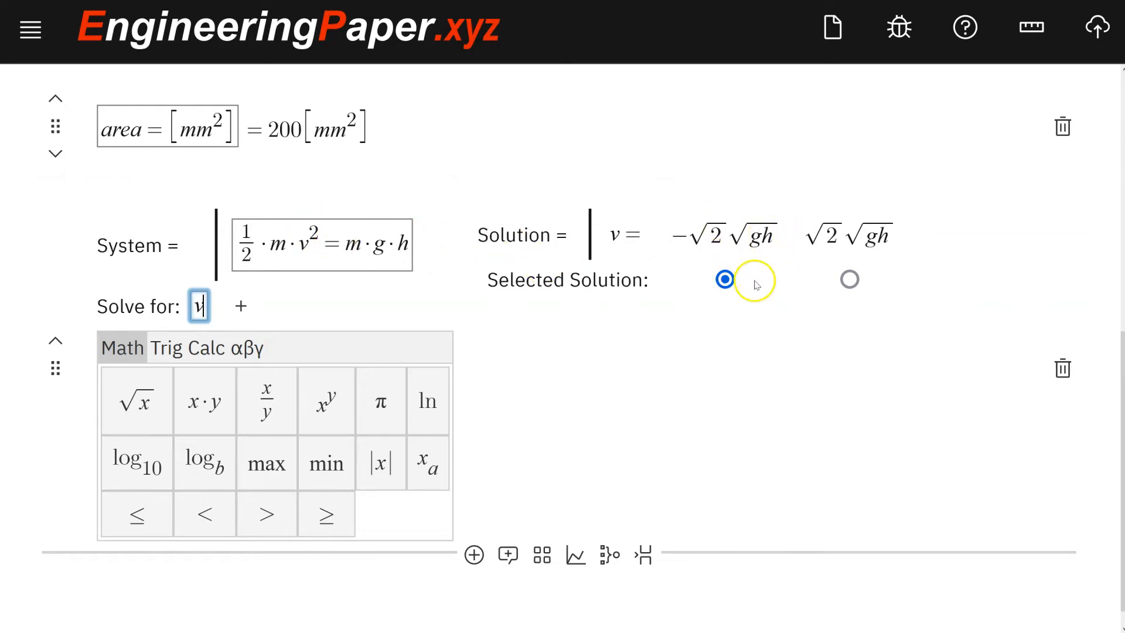
pyautogui.moveTo(850, 280)
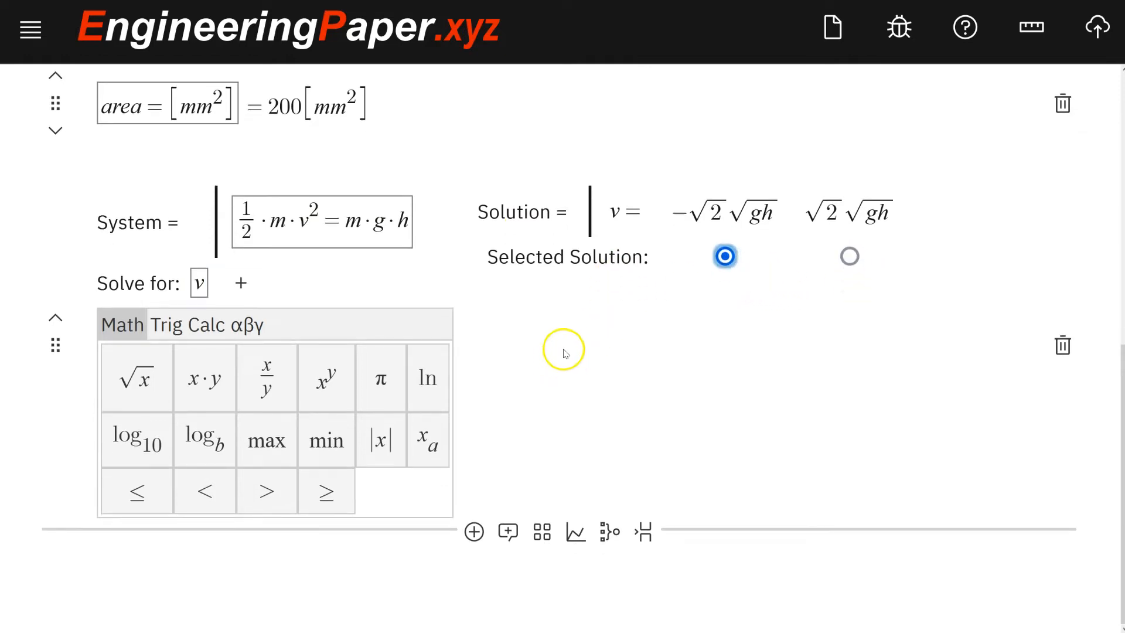
pyautogui.moveTo(721, 318)
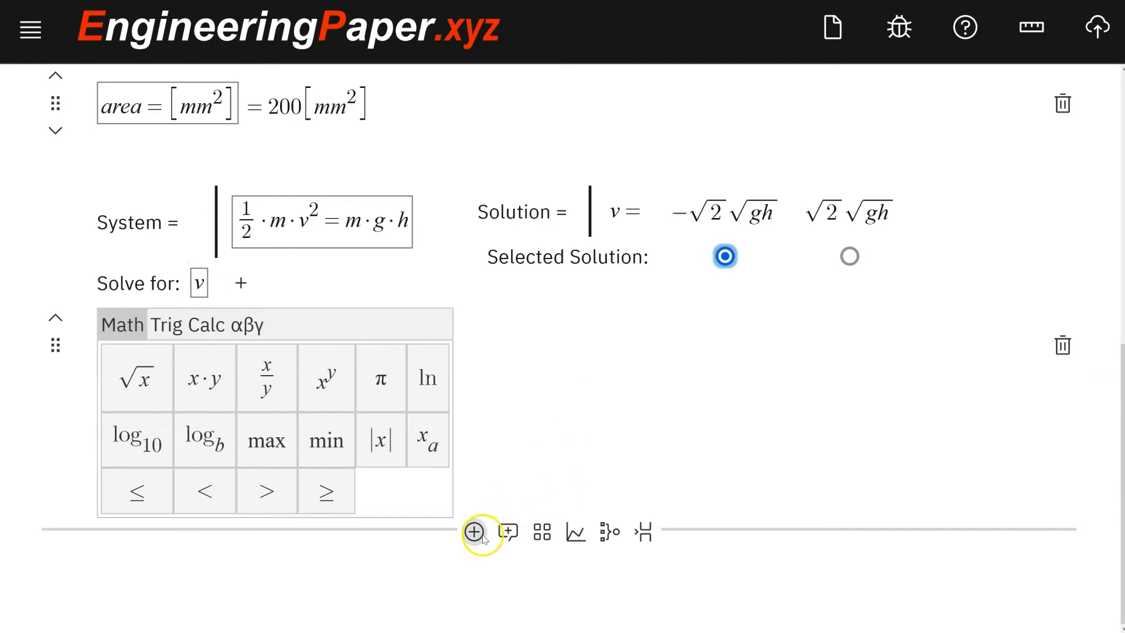
# Add a math cell defining g = 9.81 m/sec² below the solve
pyautogui.click(473, 533)
pyautogui.write('g =')
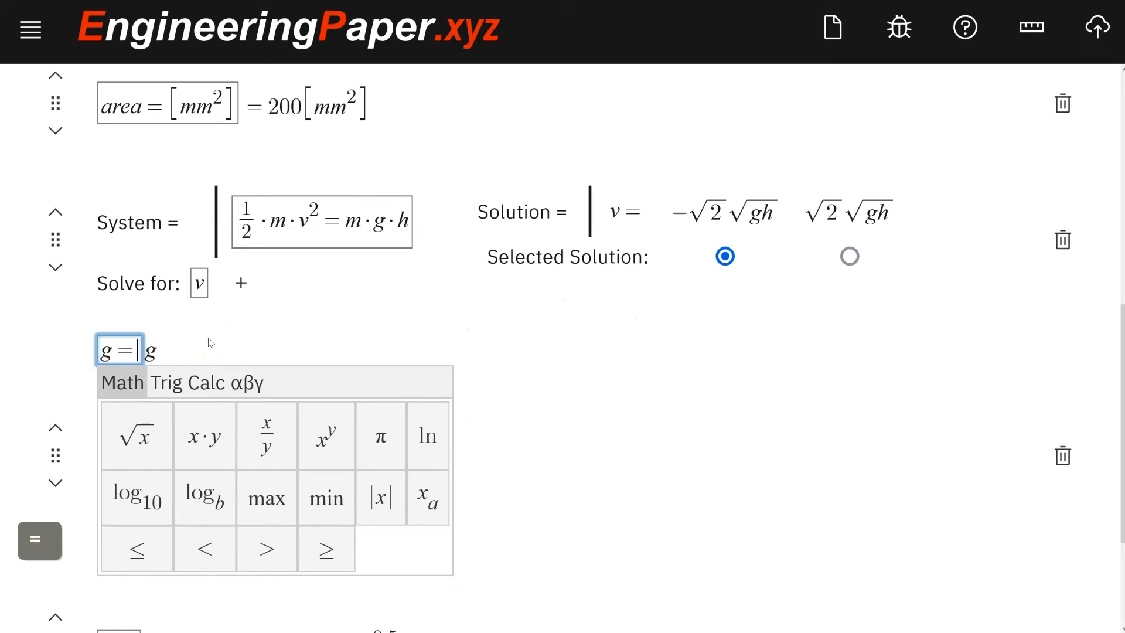
pyautogui.write('9.81[m/sec^2')
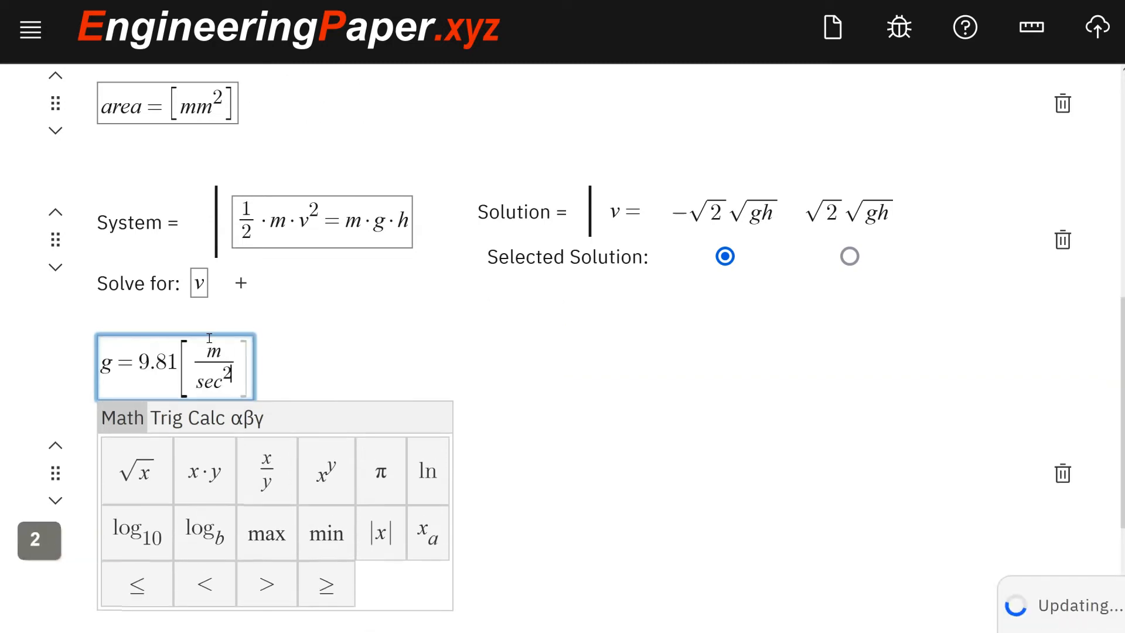
pyautogui.scroll(-3)
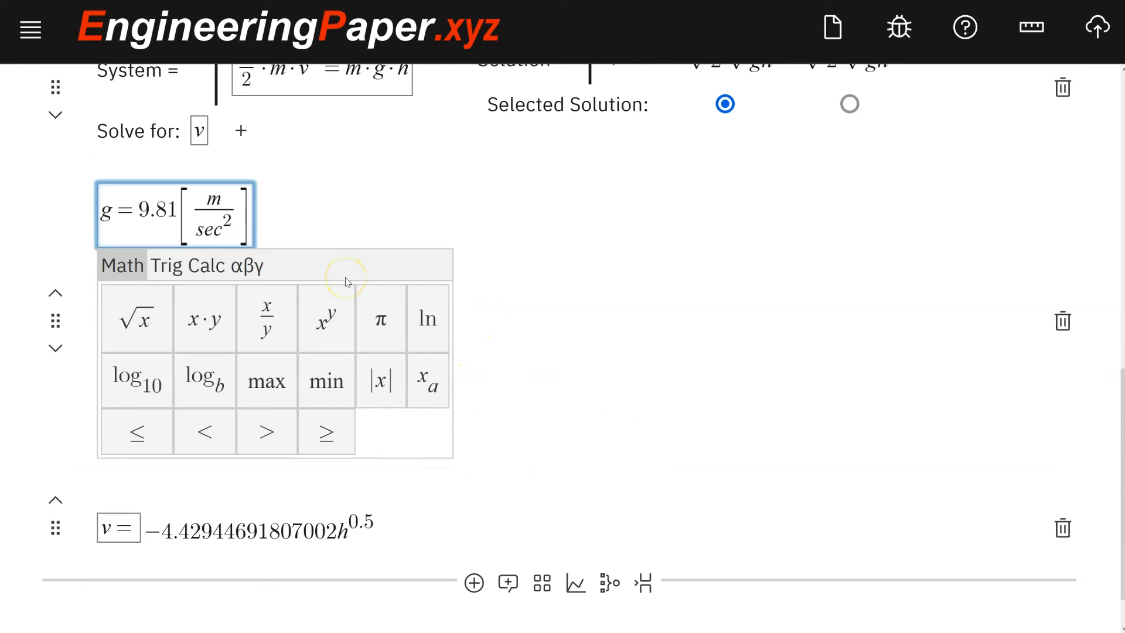
pyautogui.press('backspace')
pyautogui.write('h = 10[m]')
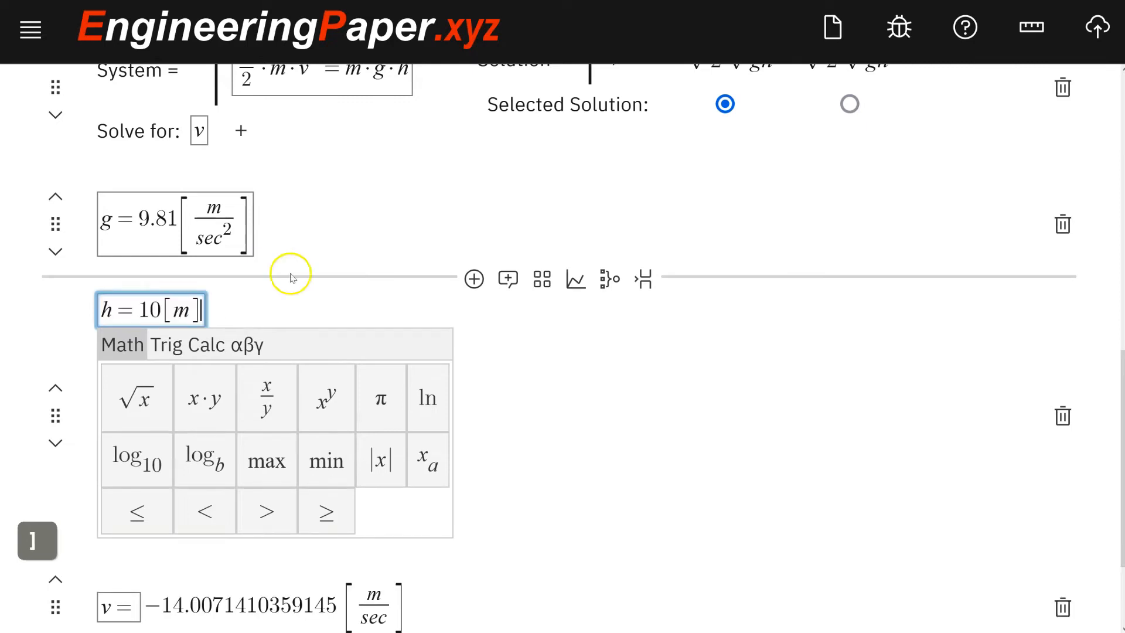
pyautogui.scroll(-3)
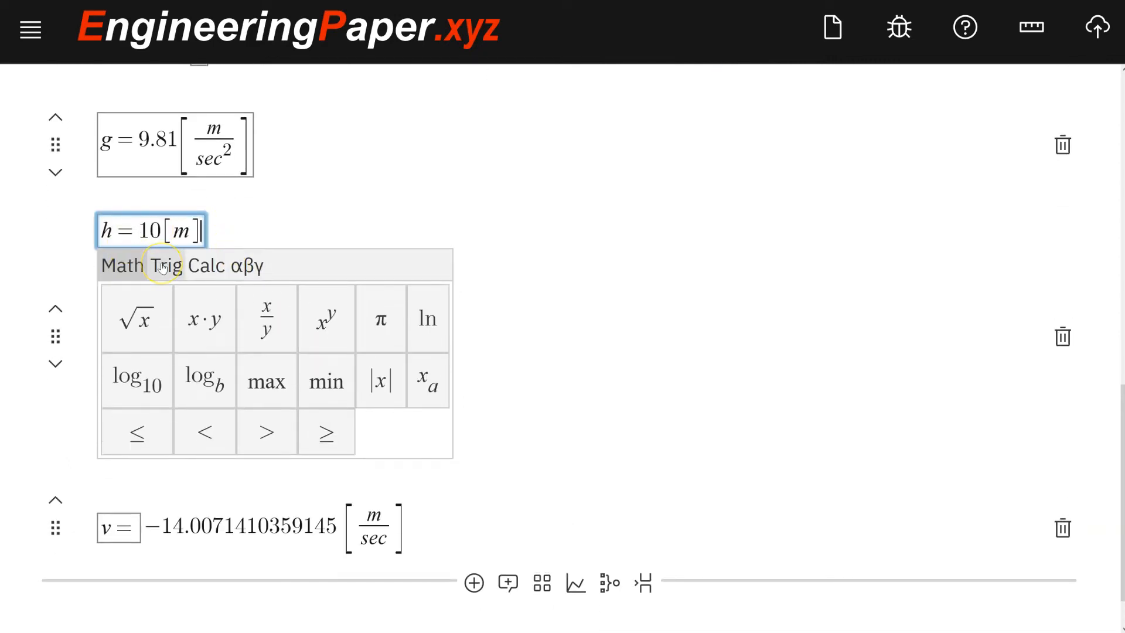
pyautogui.moveTo(506, 216)
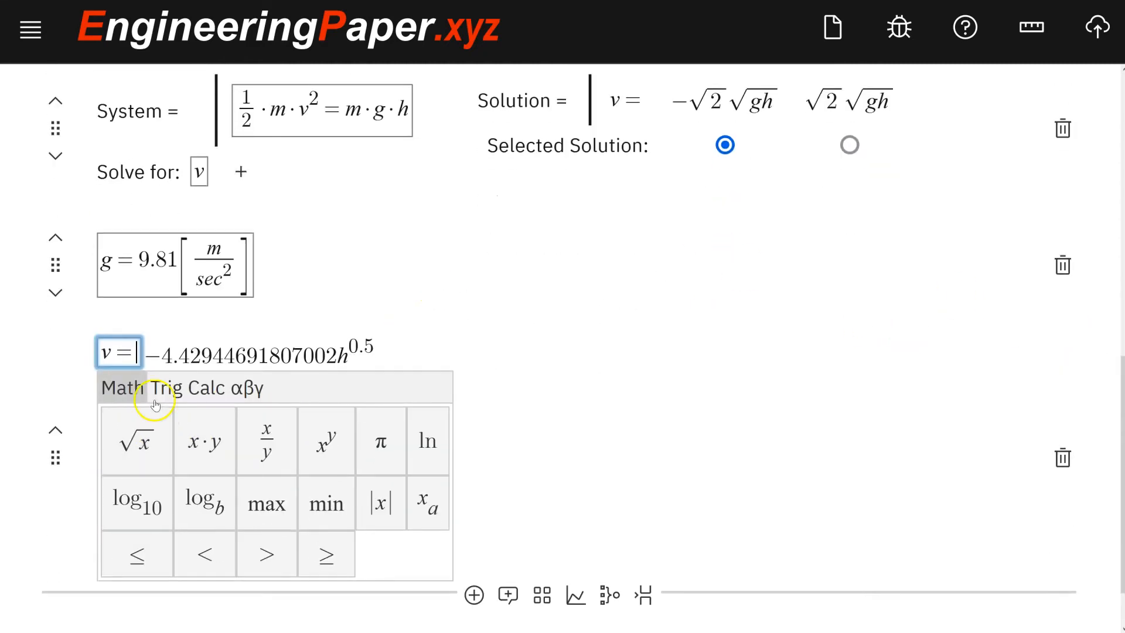
# Add queries v(h=5[m])= and v(h=10[m])= evaluating the speed at both heights
pyautogui.scroll(-3)
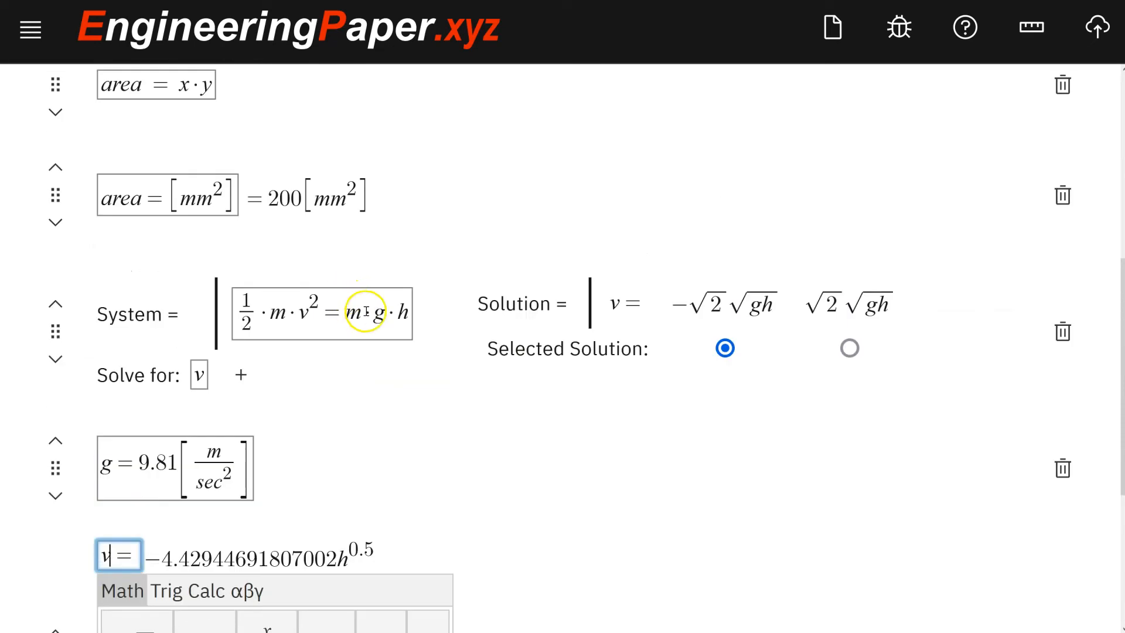
pyautogui.scroll(-3)
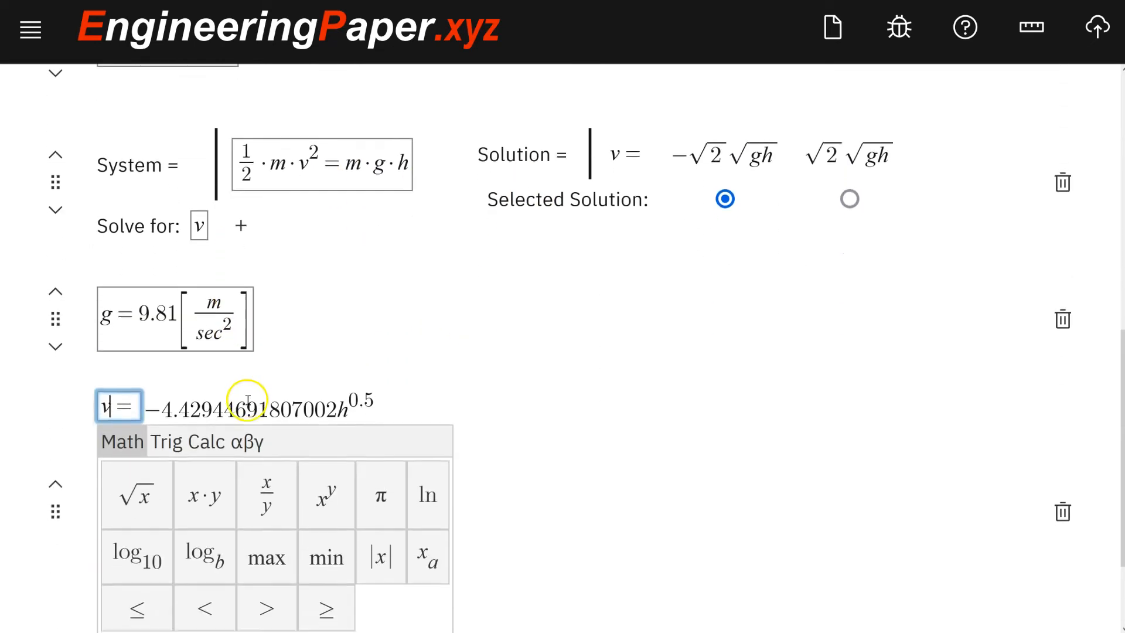
pyautogui.scroll(-3)
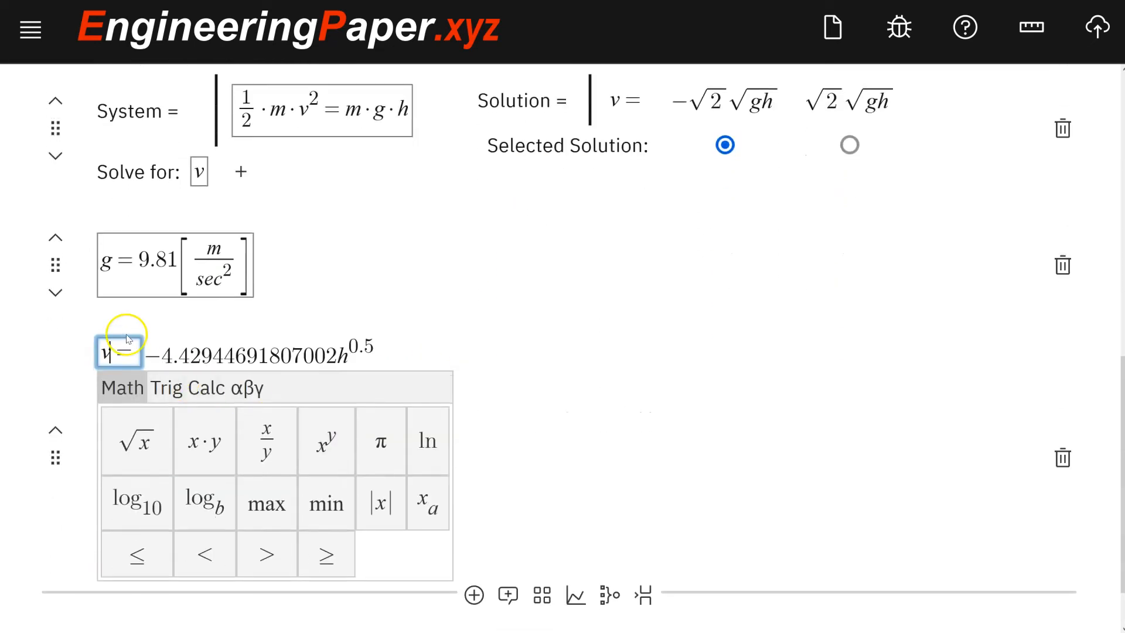
pyautogui.write('(h')
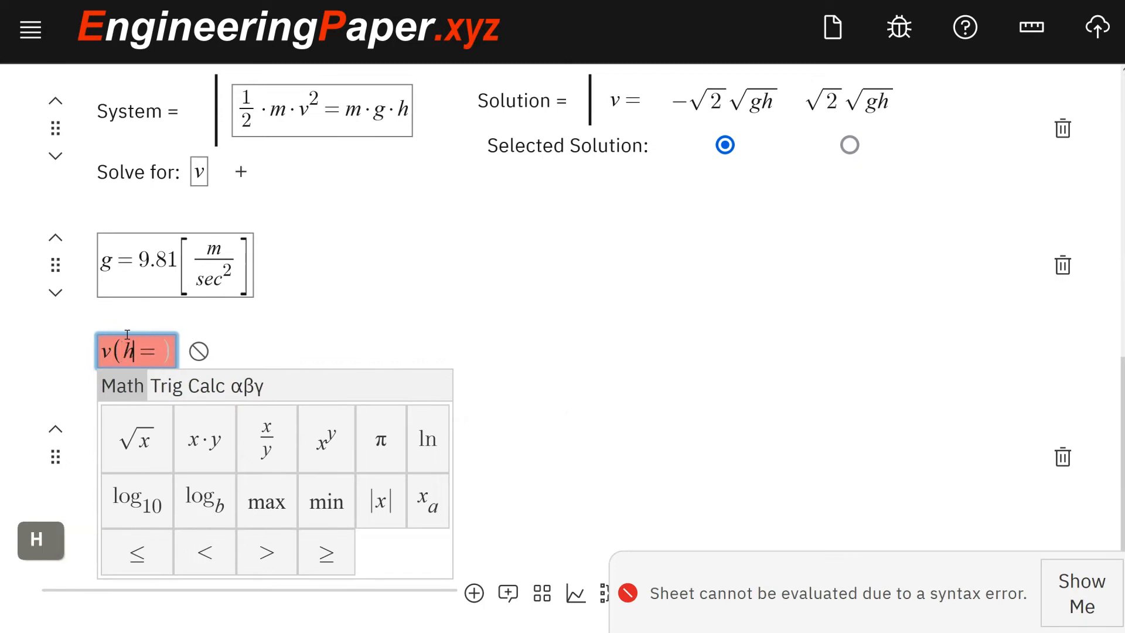
pyautogui.write('10[m')
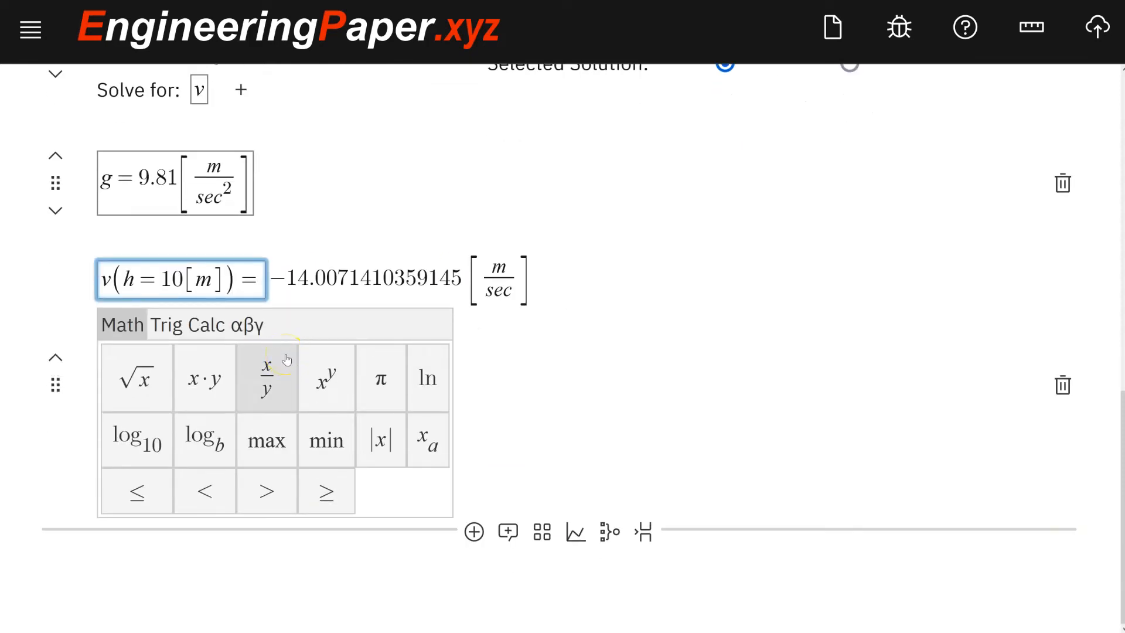
pyautogui.press('Backspace')
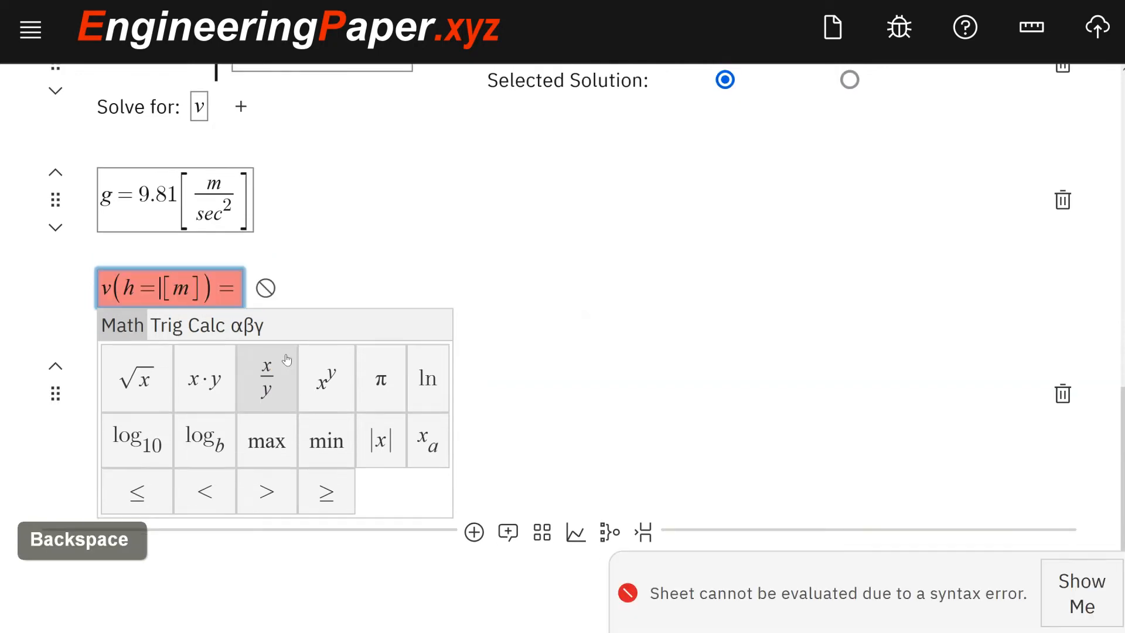
pyautogui.write('5')
pyautogui.write('v(h')
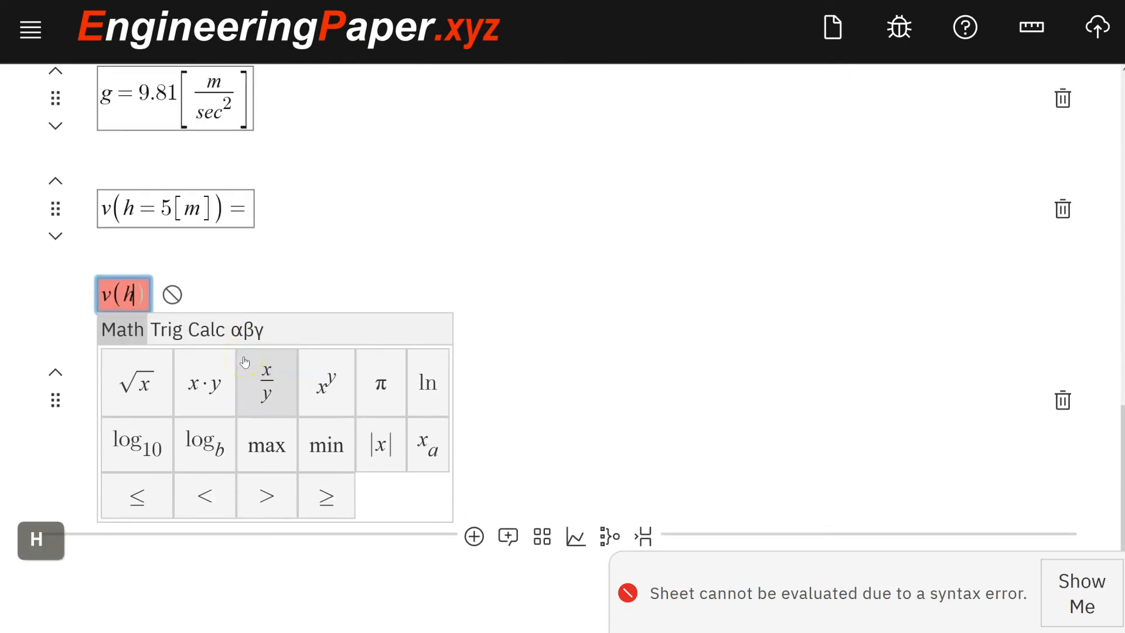
pyautogui.write('=10[m])=')
pyautogui.write('v(')
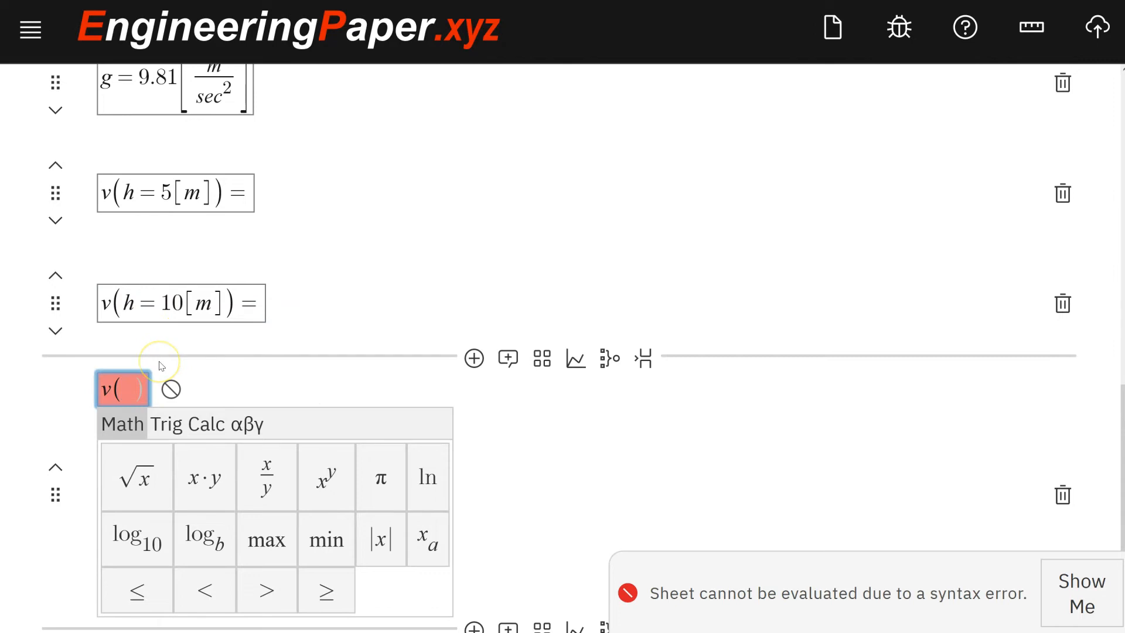
pyautogui.moveTo(159, 362)
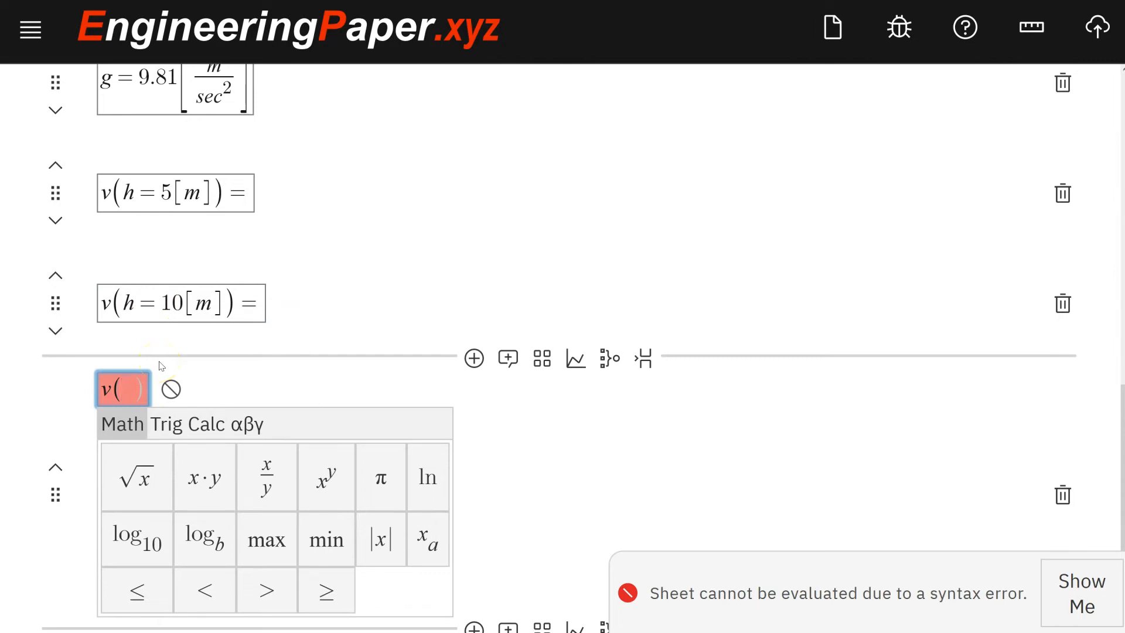
# Plot v(0[m] < h < 10[m]) with the velocity axis in in/sec
pyautogui.write('0')
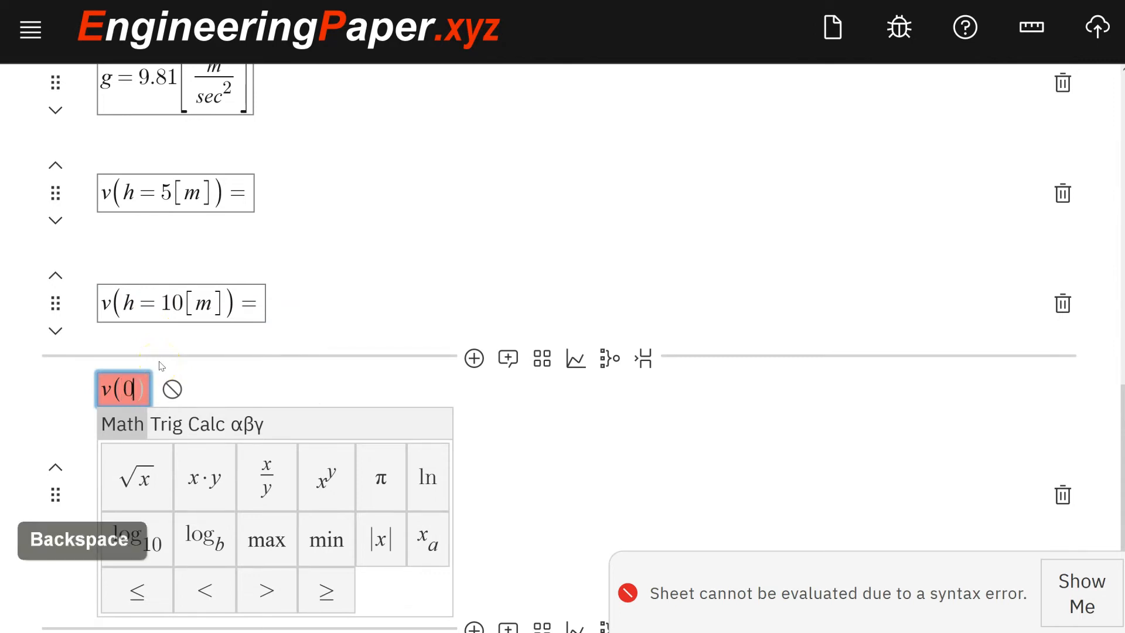
pyautogui.write('<h<10')
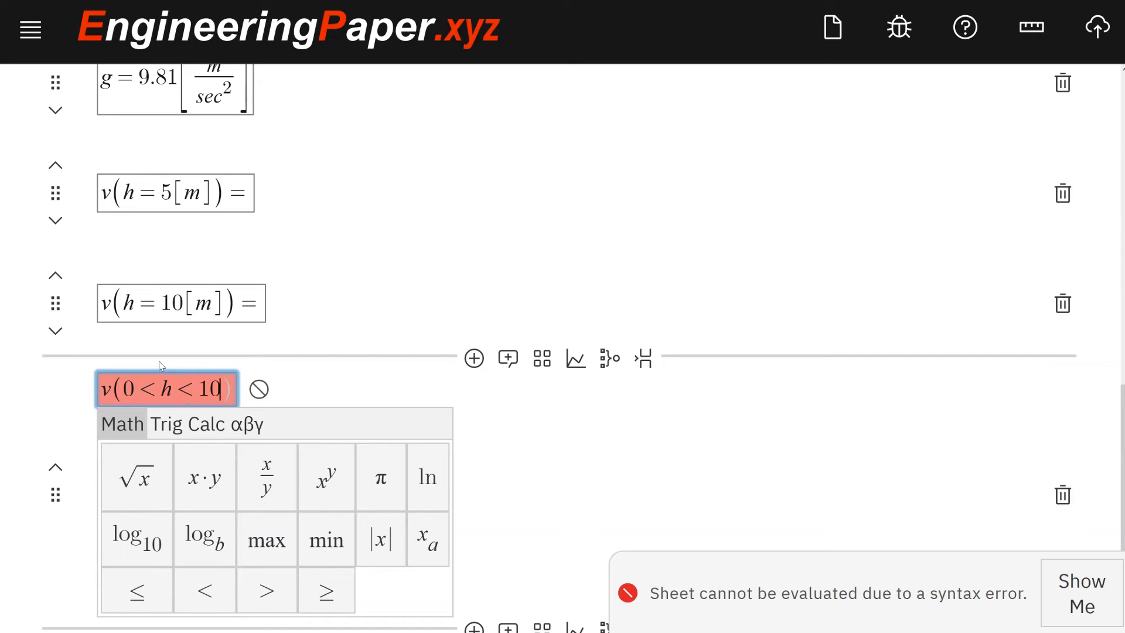
pyautogui.write('[m]')
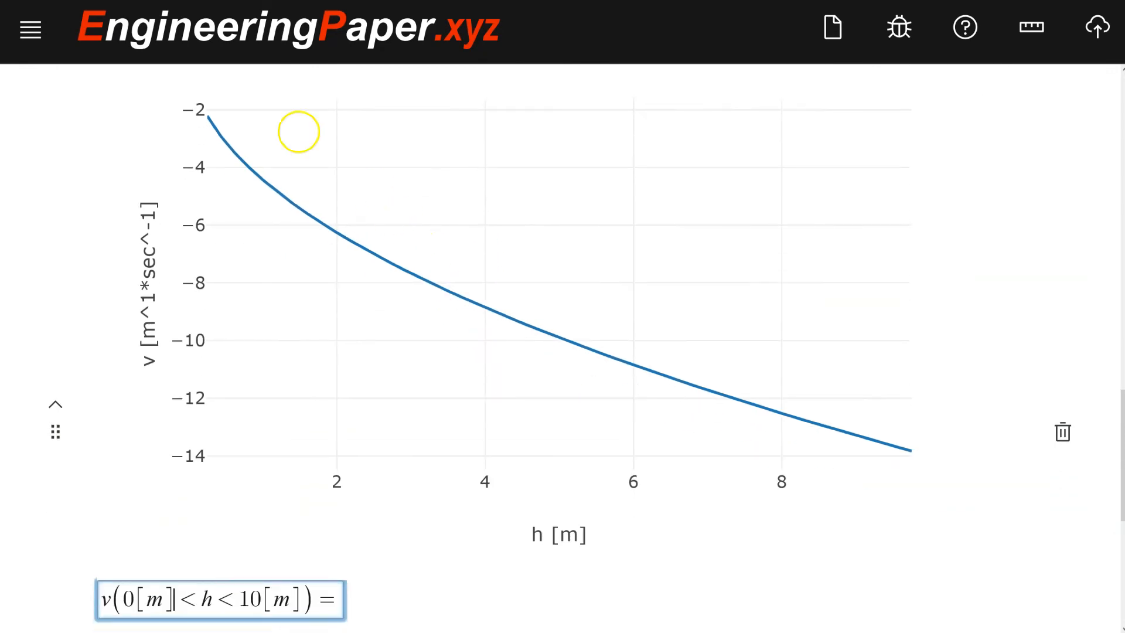
pyautogui.moveTo(676, 434)
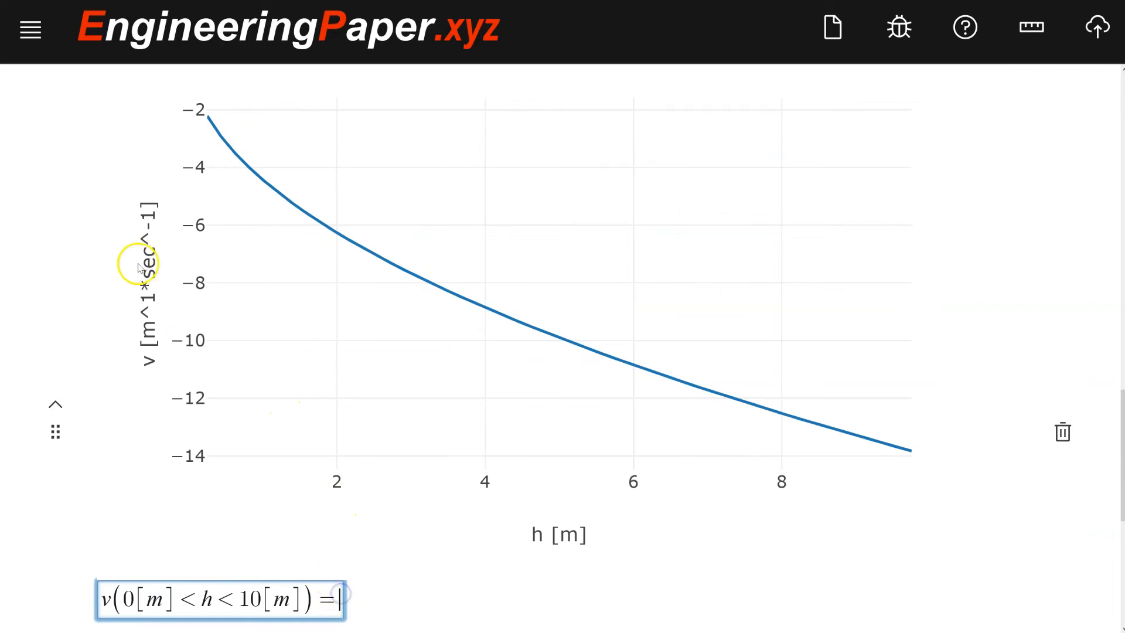
pyautogui.write('[')
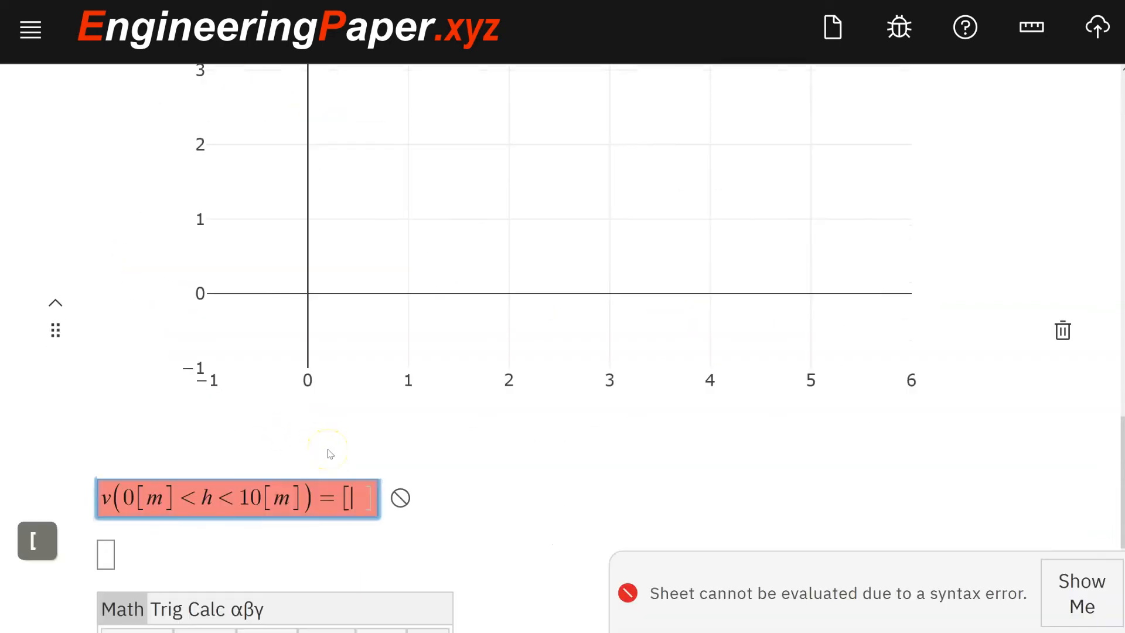
pyautogui.write('in/sec')
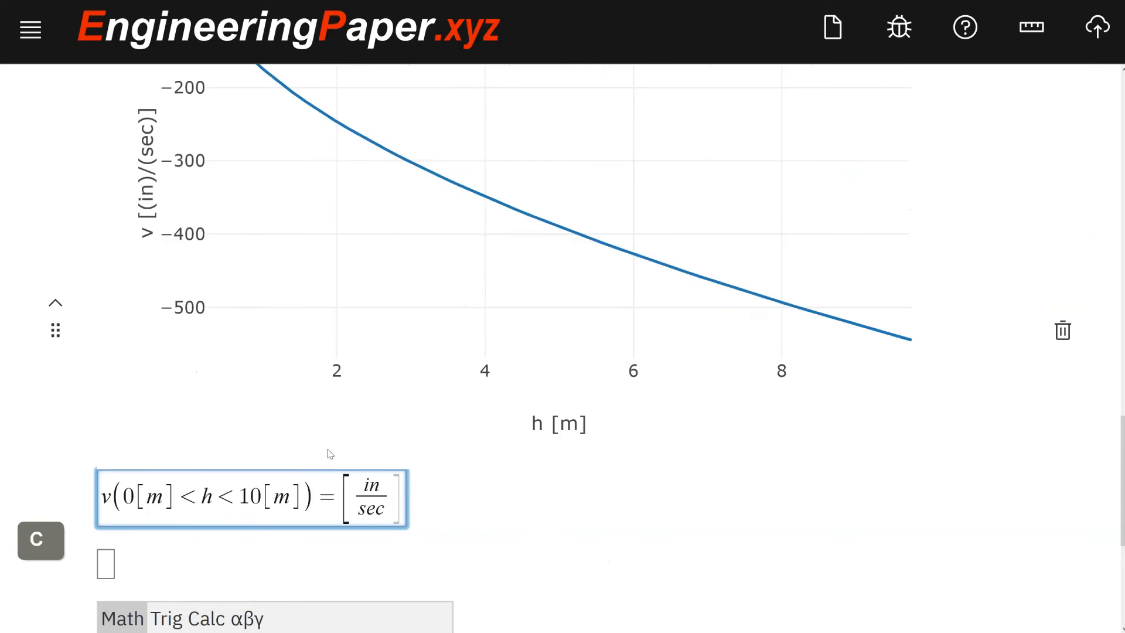
pyautogui.press('Backspace')
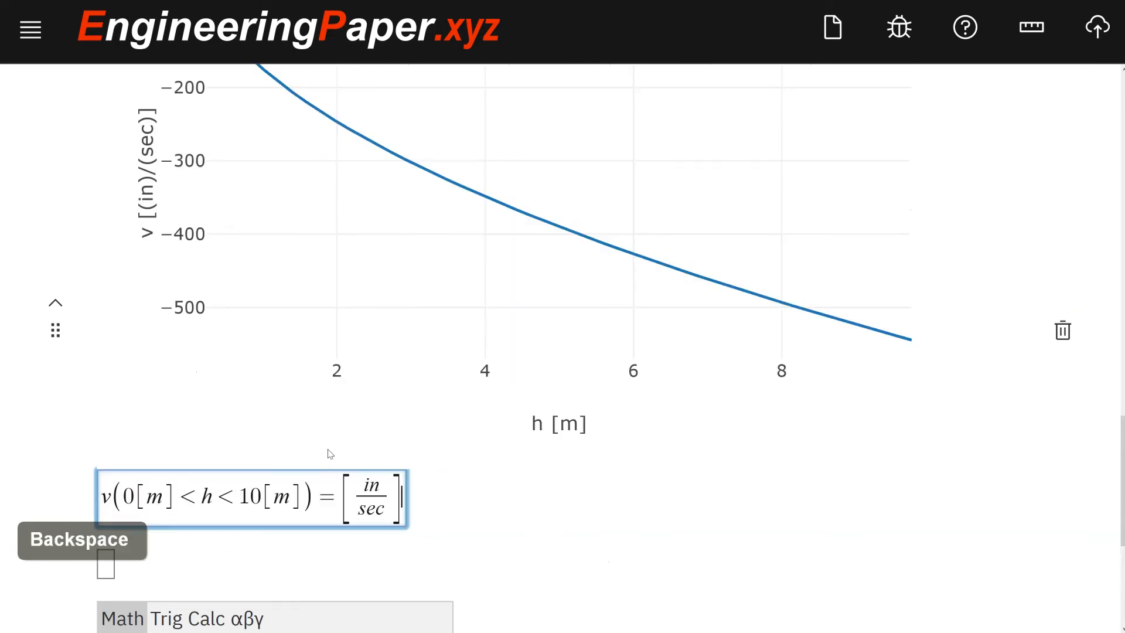
pyautogui.scroll(-3)
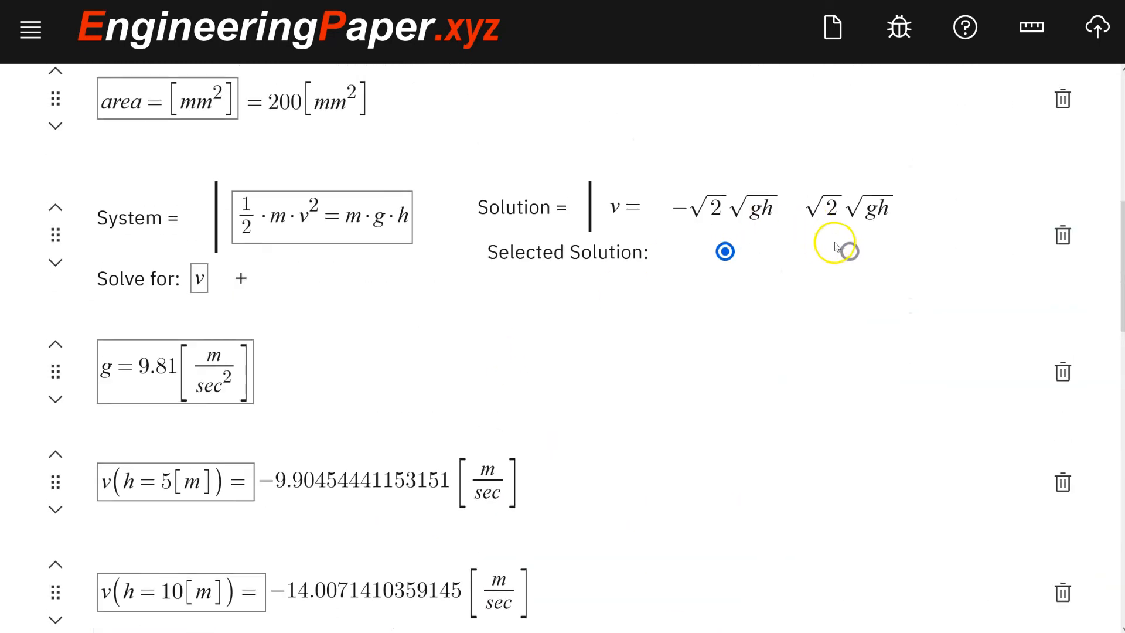
# Select the positive root for v so the queries give 9.90 and 14.01 m/sec and the plot is positive
pyautogui.click(849, 252)
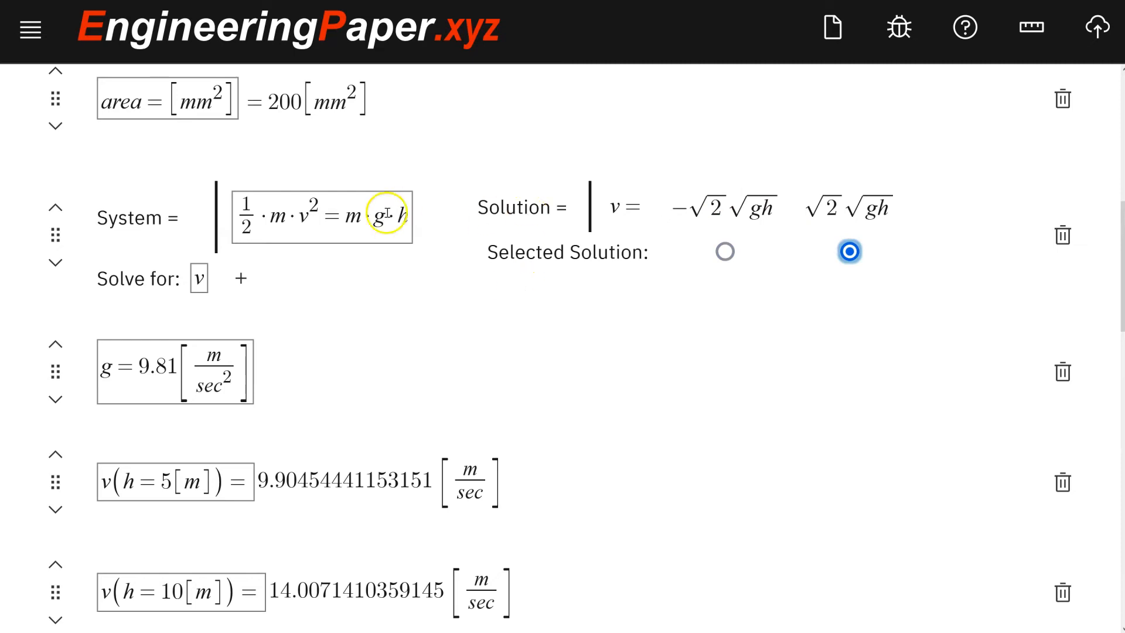
pyautogui.scroll(-3)
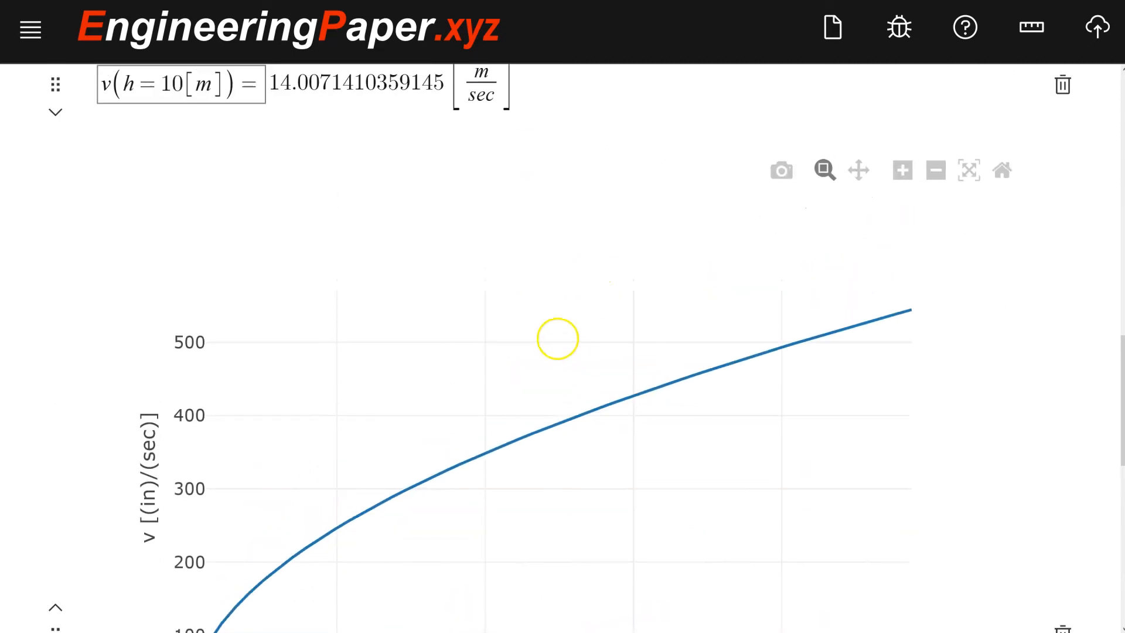
pyautogui.scroll(-3)
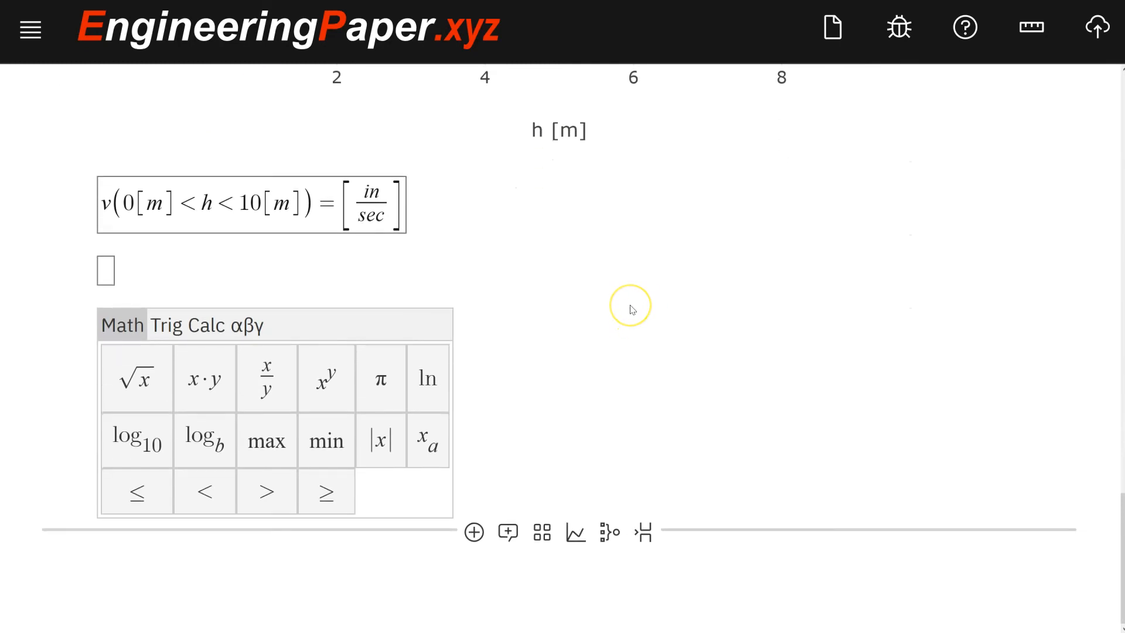
pyautogui.click(848, 248)
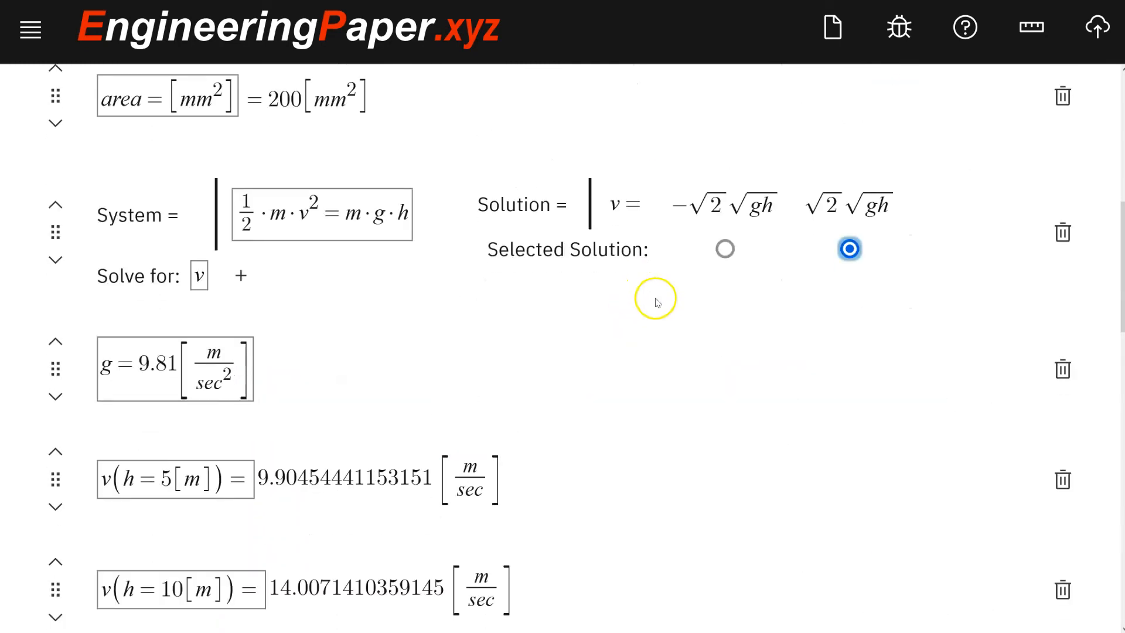
pyautogui.scroll(-3)
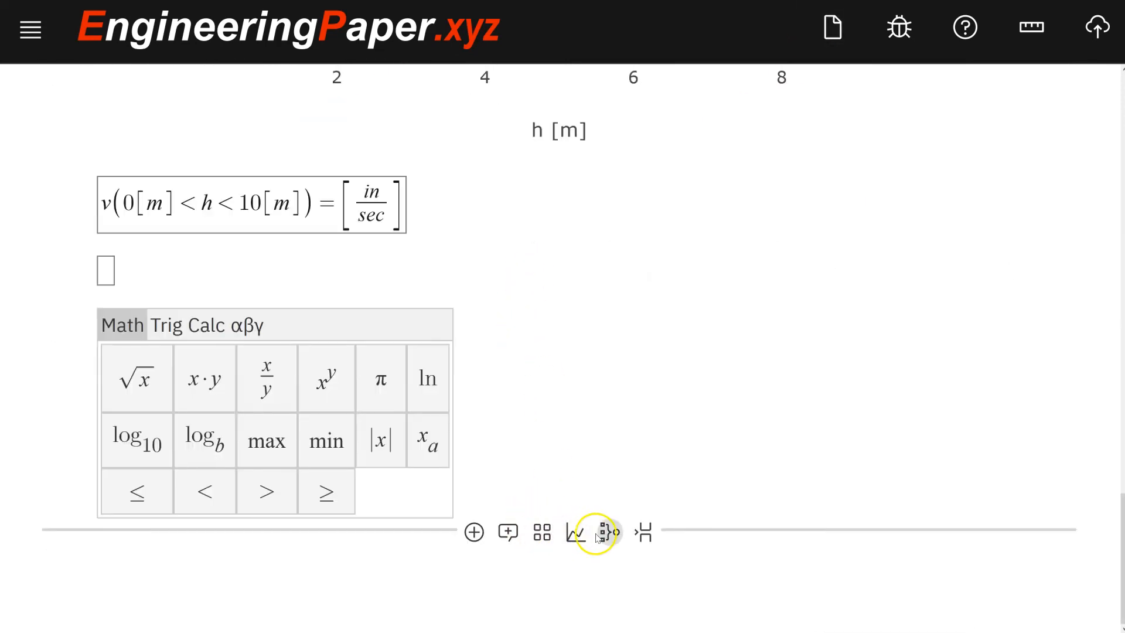
# Insert a system with x+y=1 and x-y=0 solved for x, y, giving ½ each
pyautogui.click(601, 532)
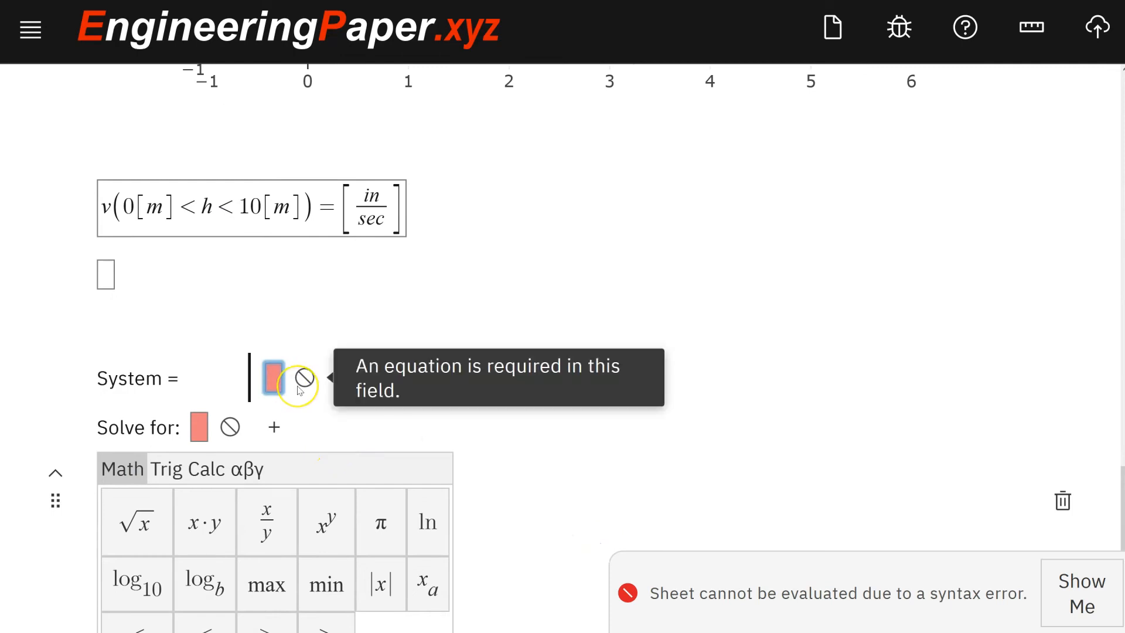
pyautogui.write('x-y')
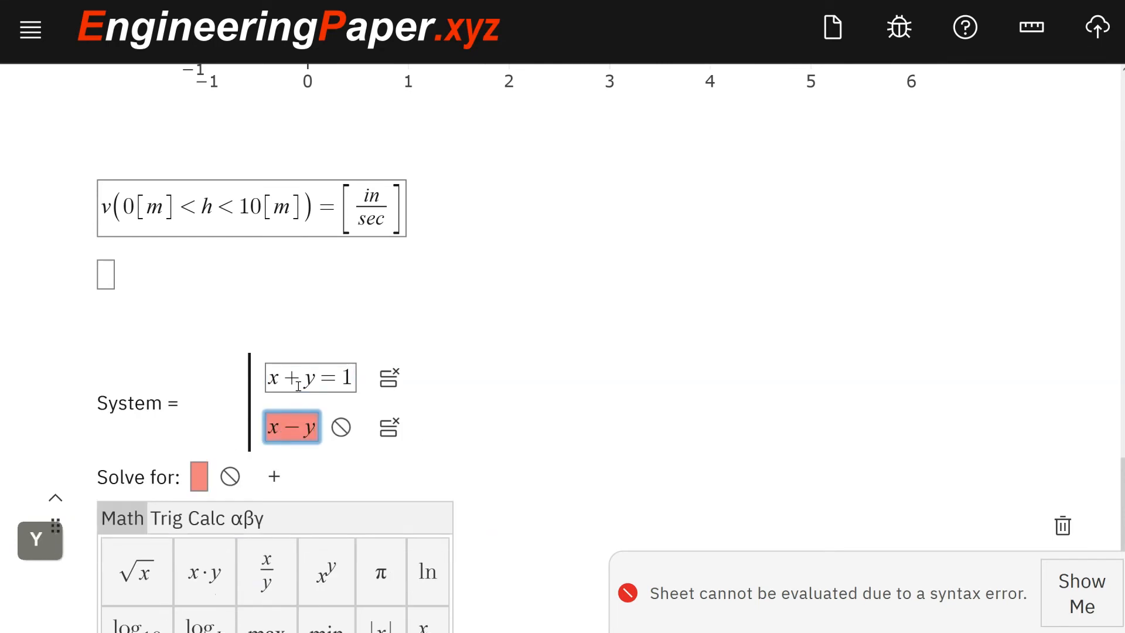
pyautogui.write('=0')
pyautogui.click(199, 476)
pyautogui.write('x,y')
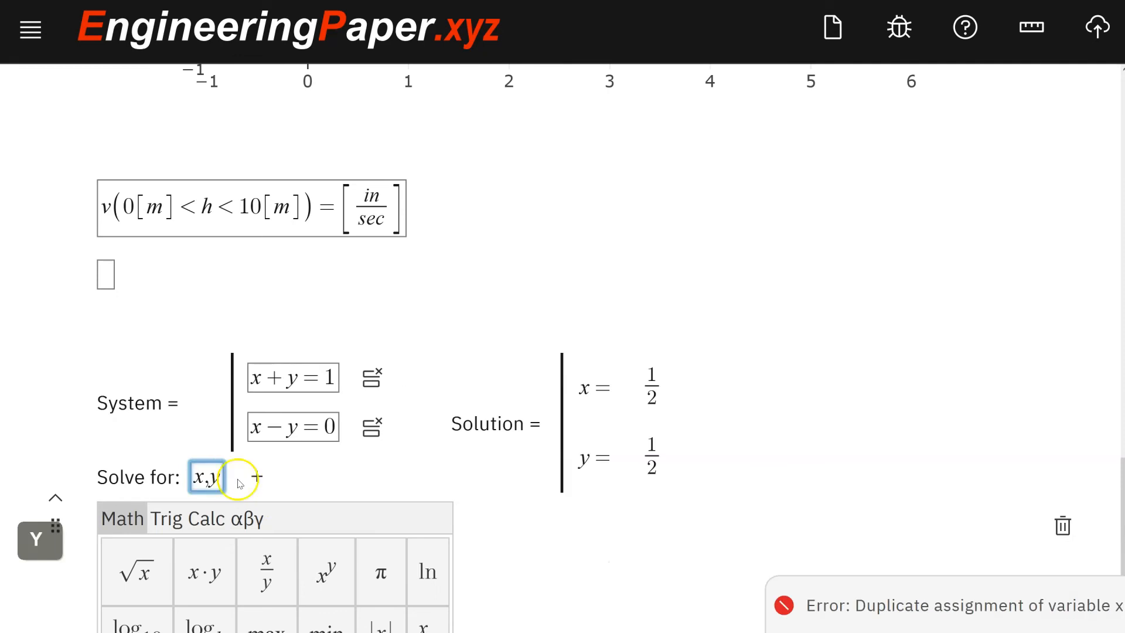
pyautogui.scroll(-3)
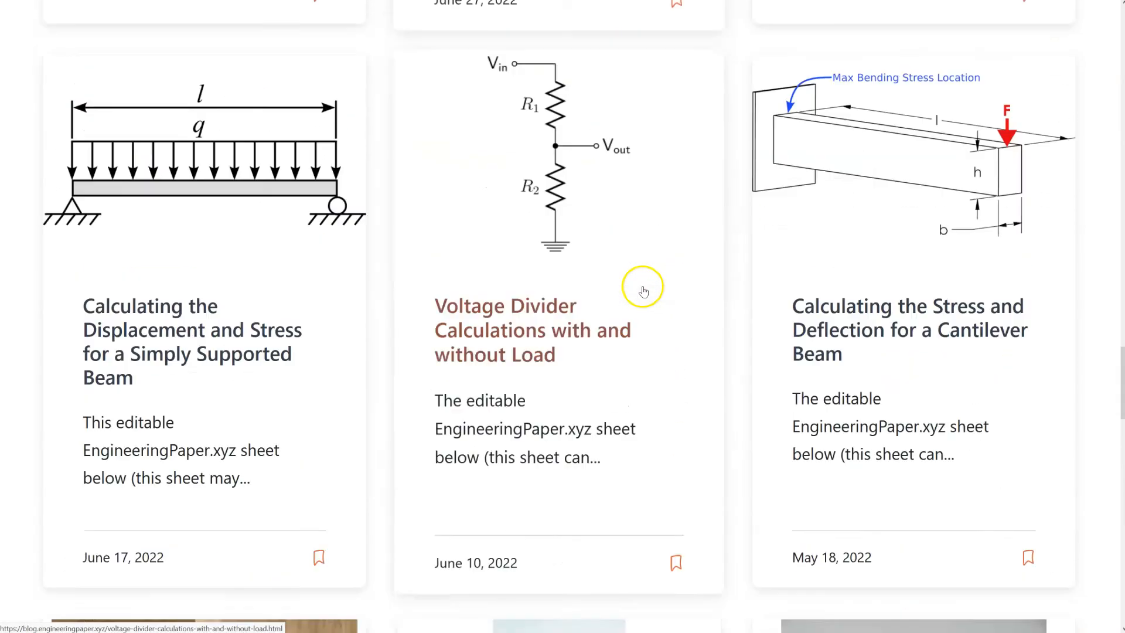
pyautogui.scroll(-3)
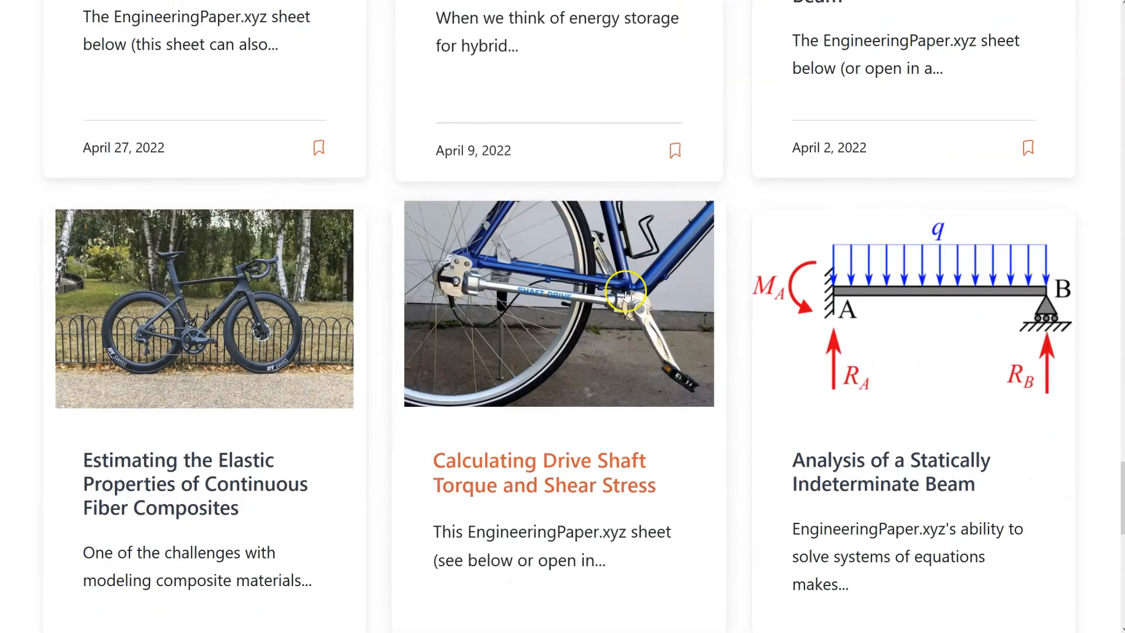
pyautogui.scroll(-3)
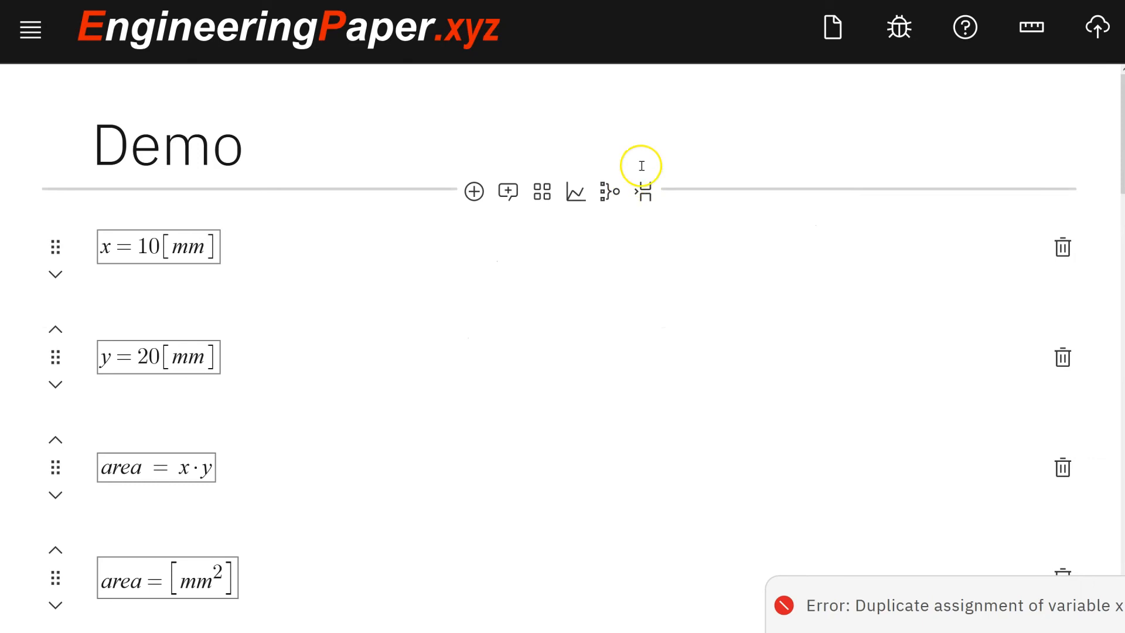
pyautogui.moveTo(643, 191)
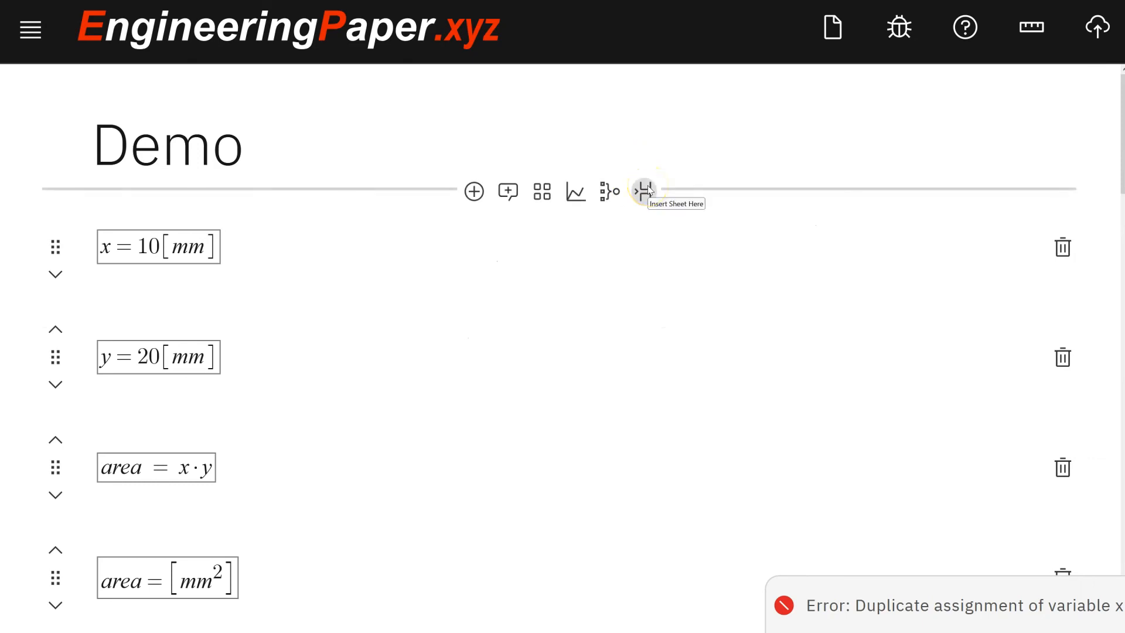
pyautogui.moveTo(698, 195)
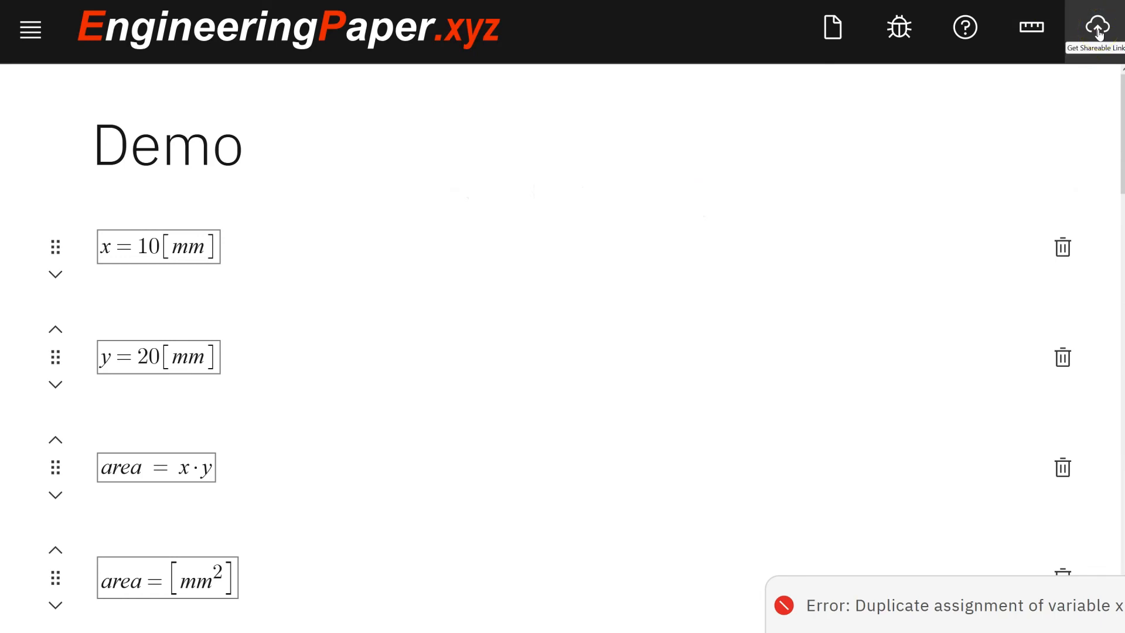
# Generate a private shareable link for the Demo sheet and select the link address
pyautogui.click(1097, 27)
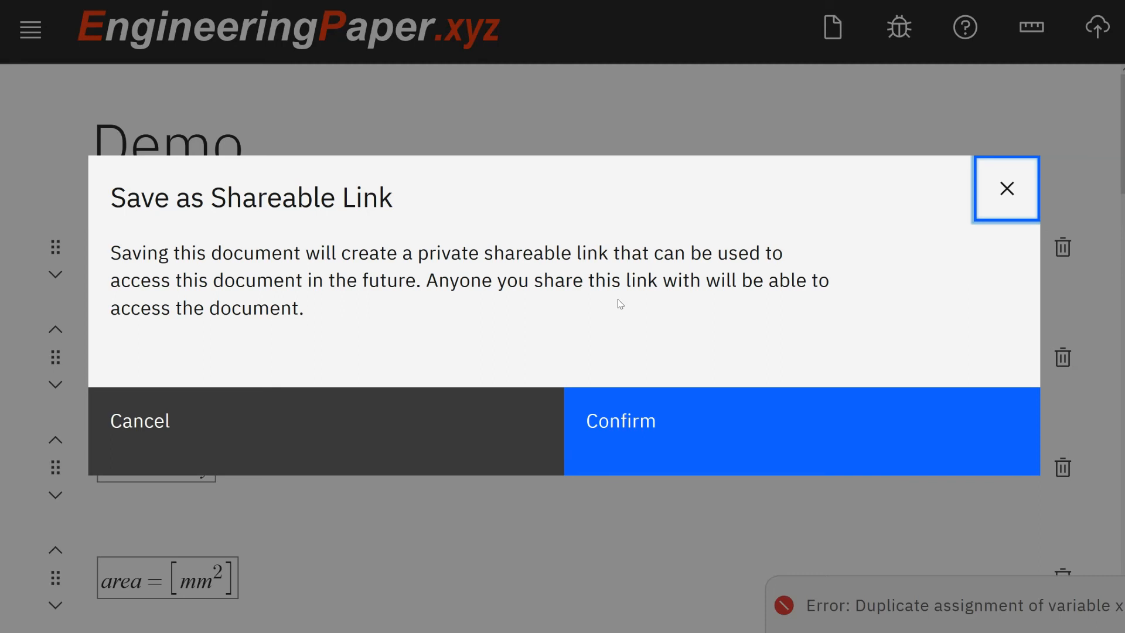
pyautogui.click(802, 421)
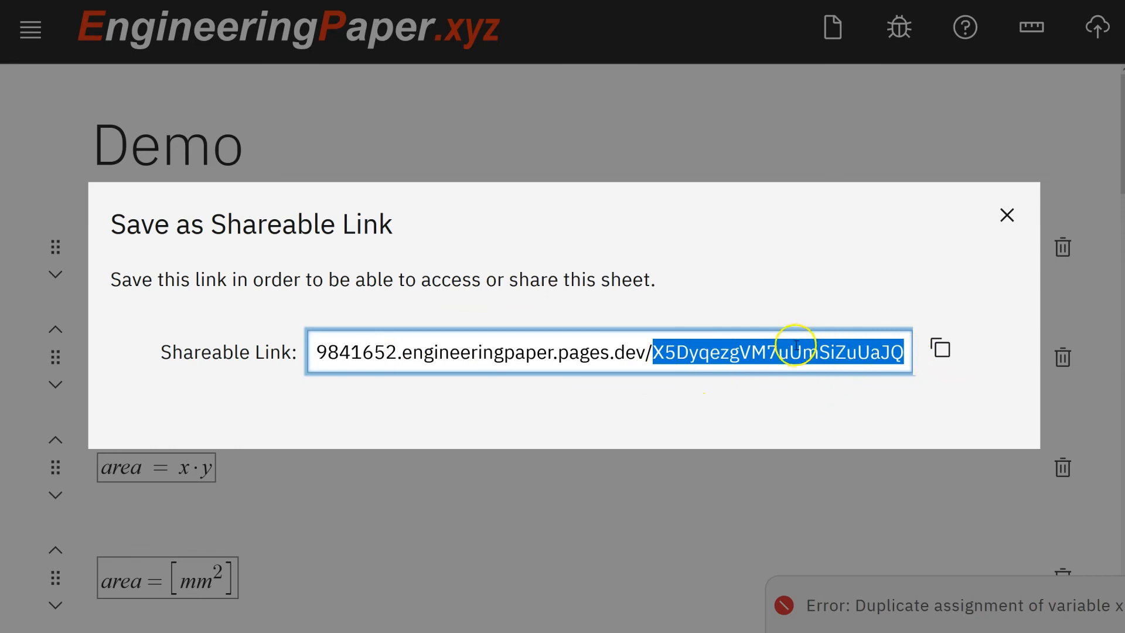
pyautogui.click(939, 350)
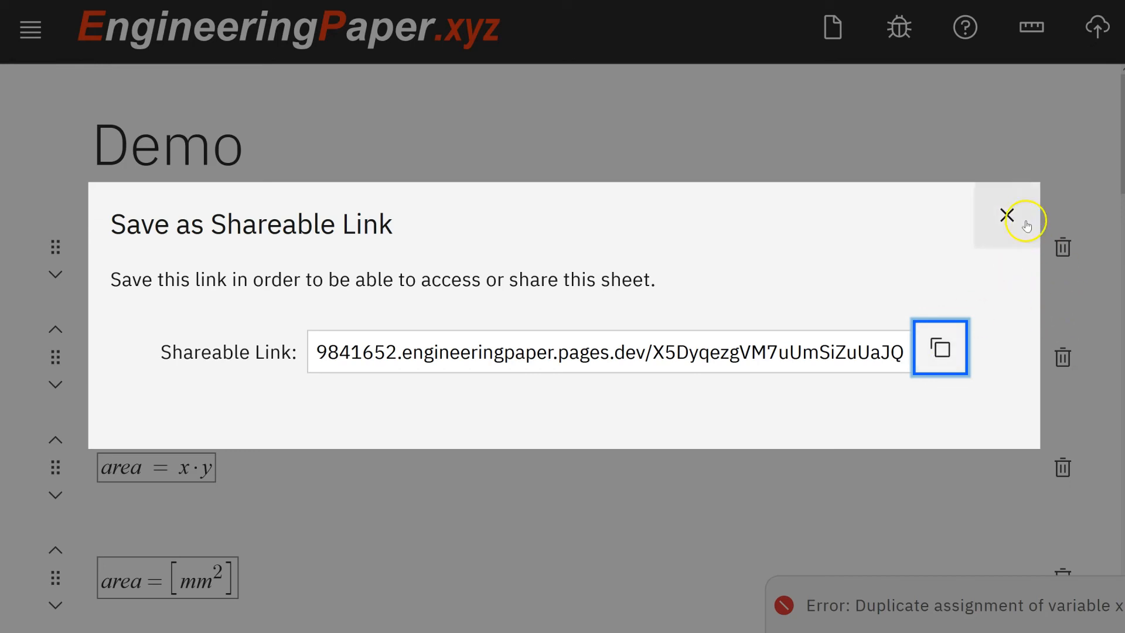
# Close the Save as Shareable Link dialog and resume editing the x = 10 mm definition
pyautogui.click(1006, 216)
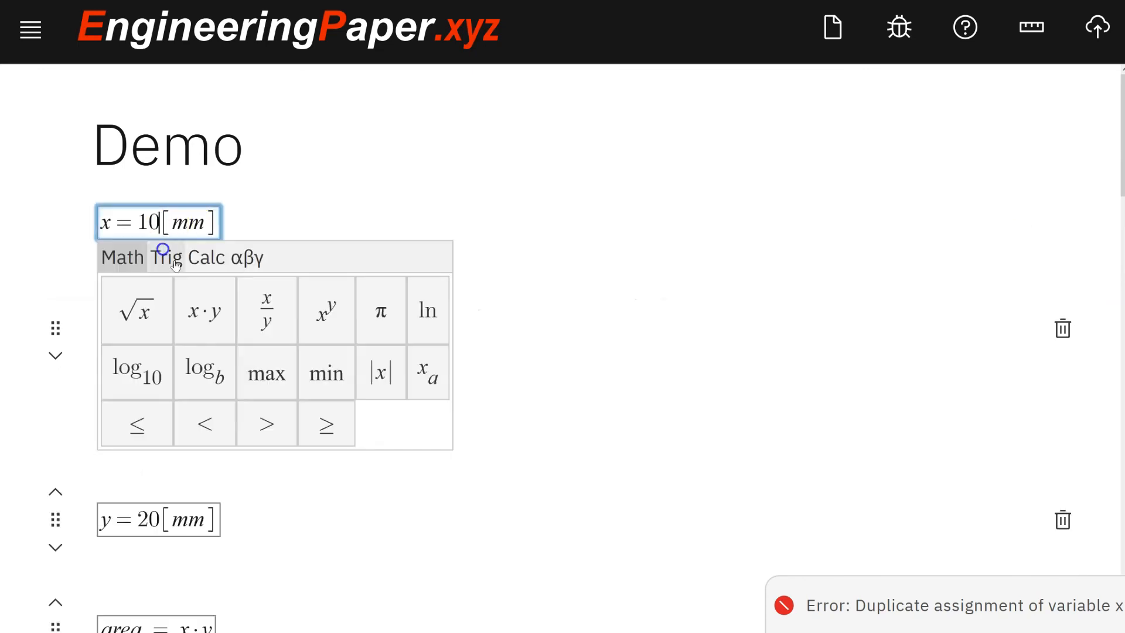
pyautogui.write('1')
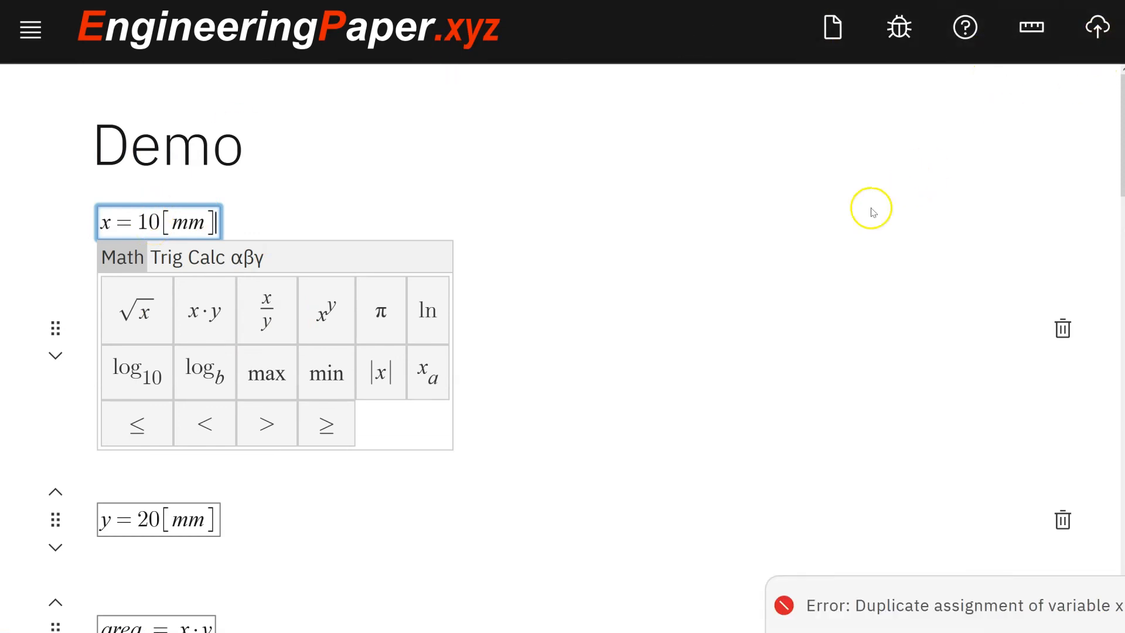
pyautogui.moveTo(872, 212)
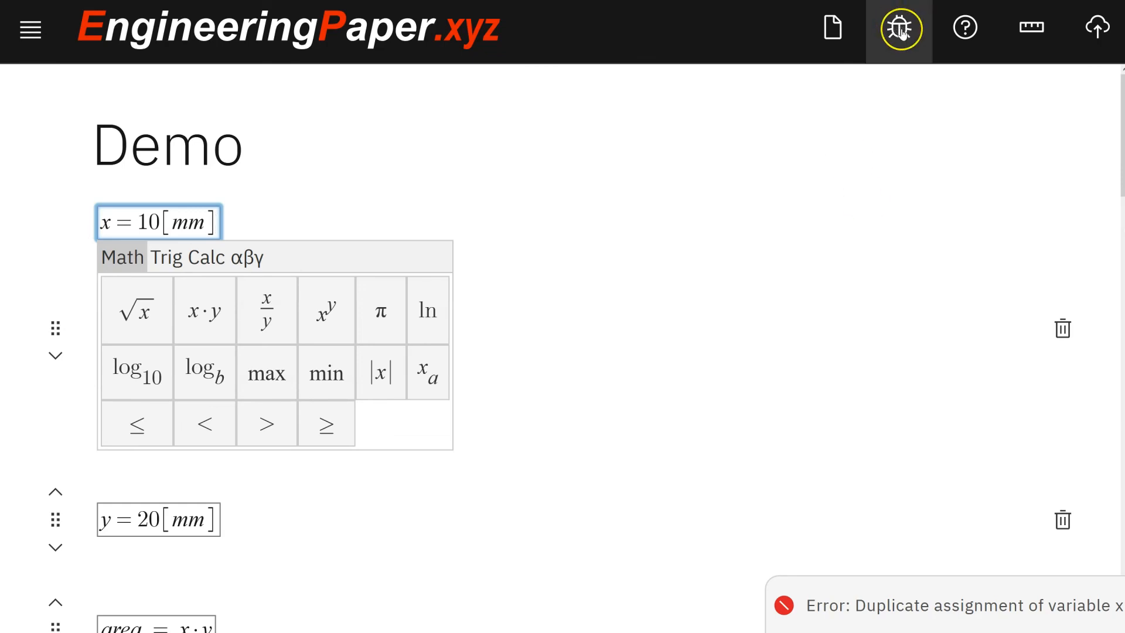
pyautogui.click(899, 28)
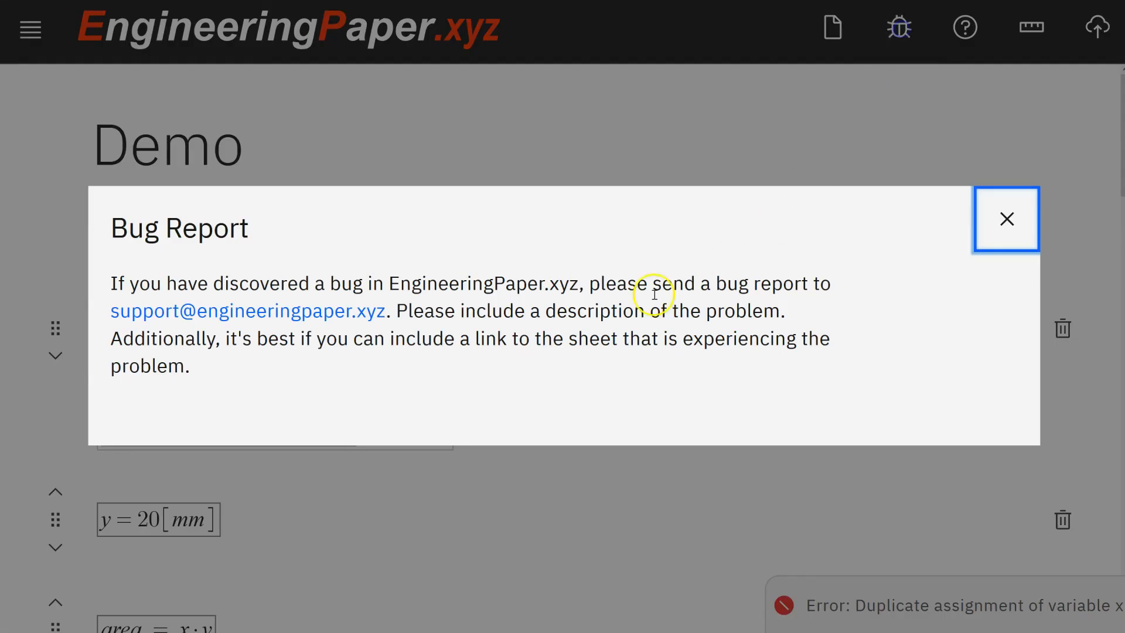
pyautogui.click(1006, 219)
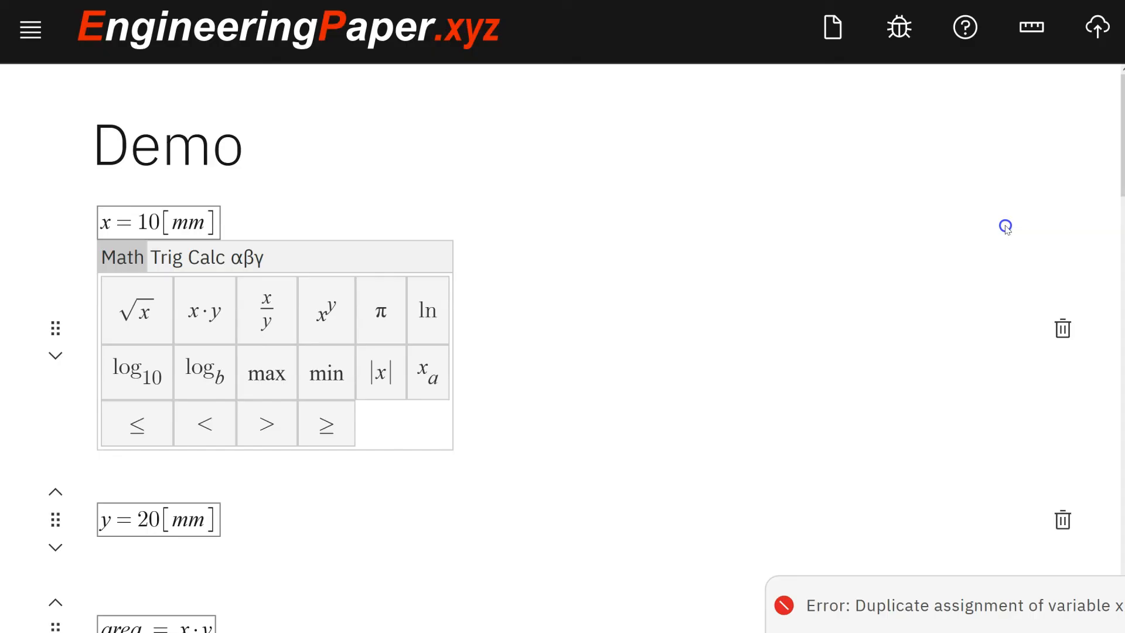
pyautogui.moveTo(1031, 27)
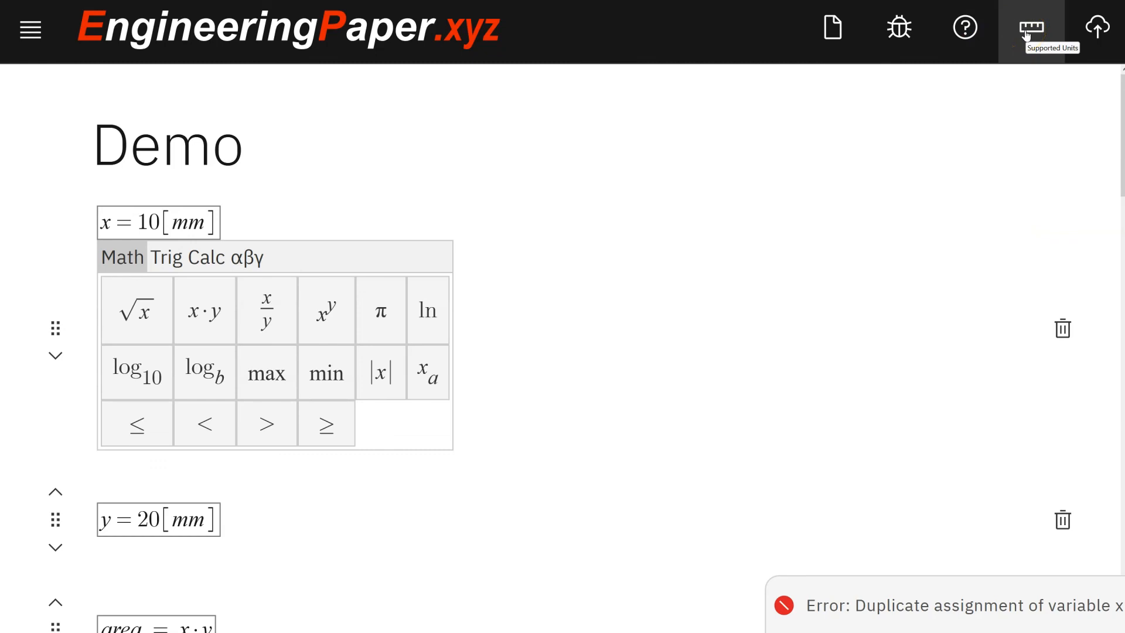
pyautogui.click(1031, 28)
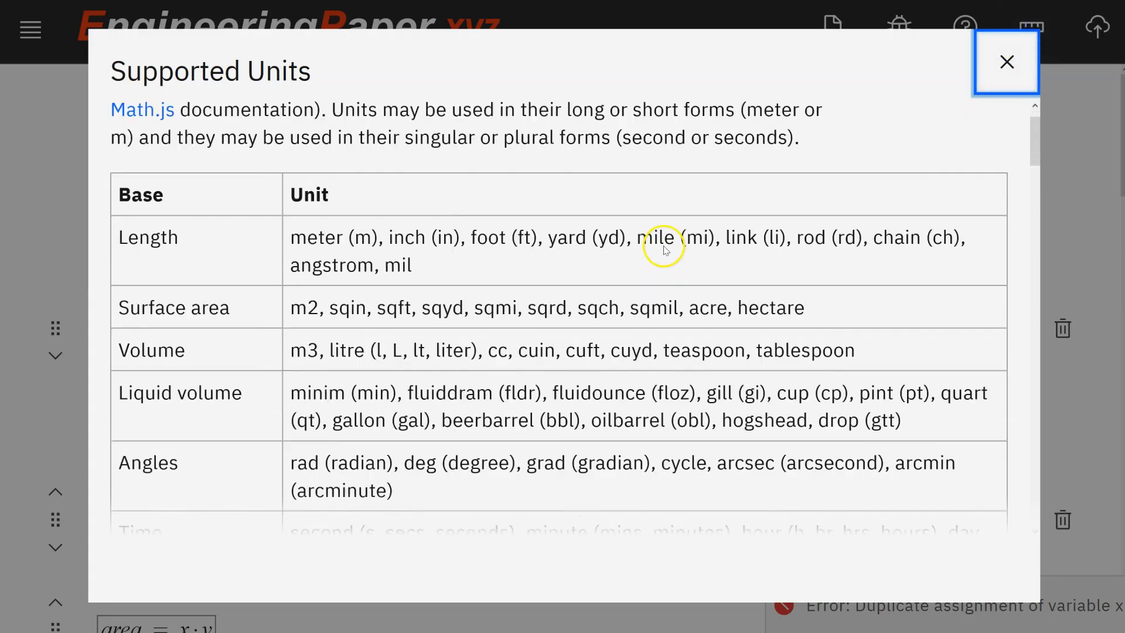
pyautogui.scroll(-3)
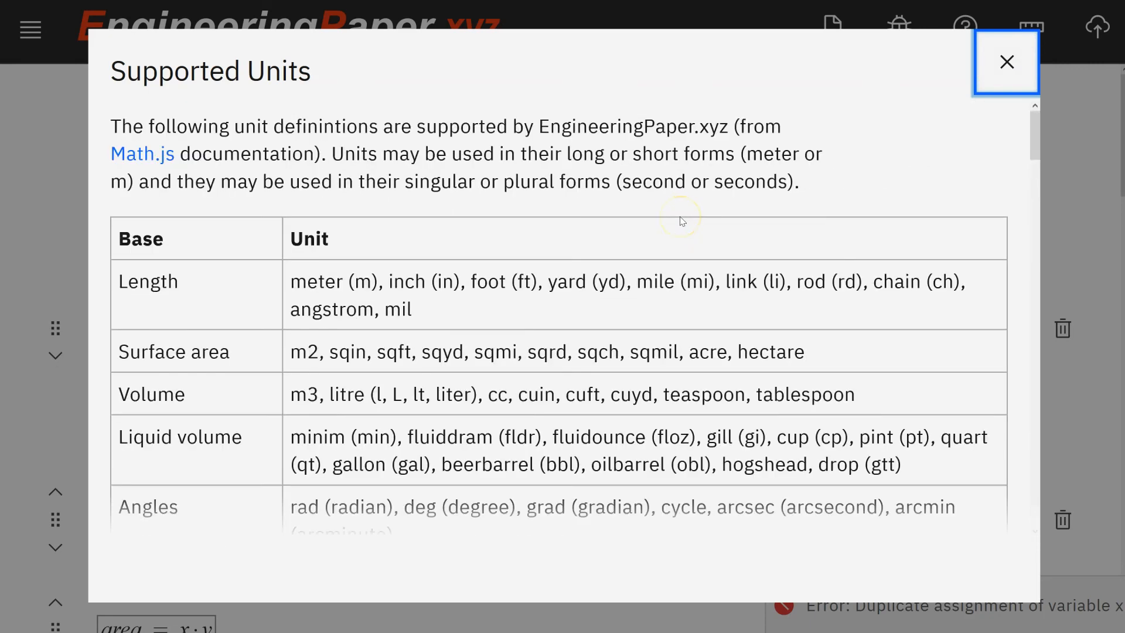
pyautogui.click(1005, 62)
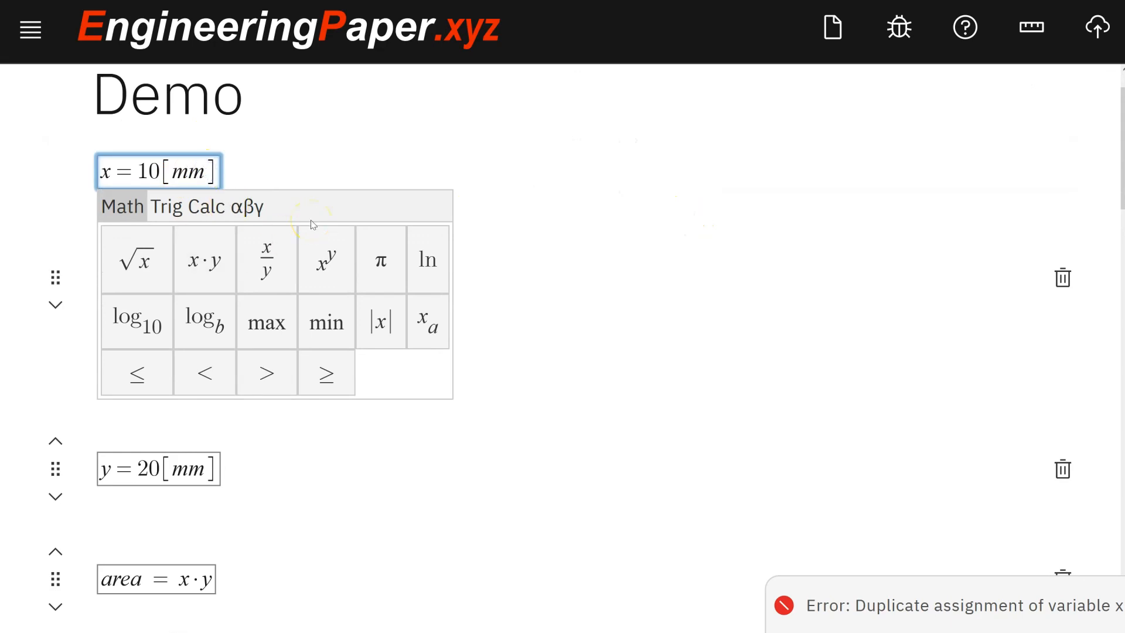
pyautogui.press('Backspace')
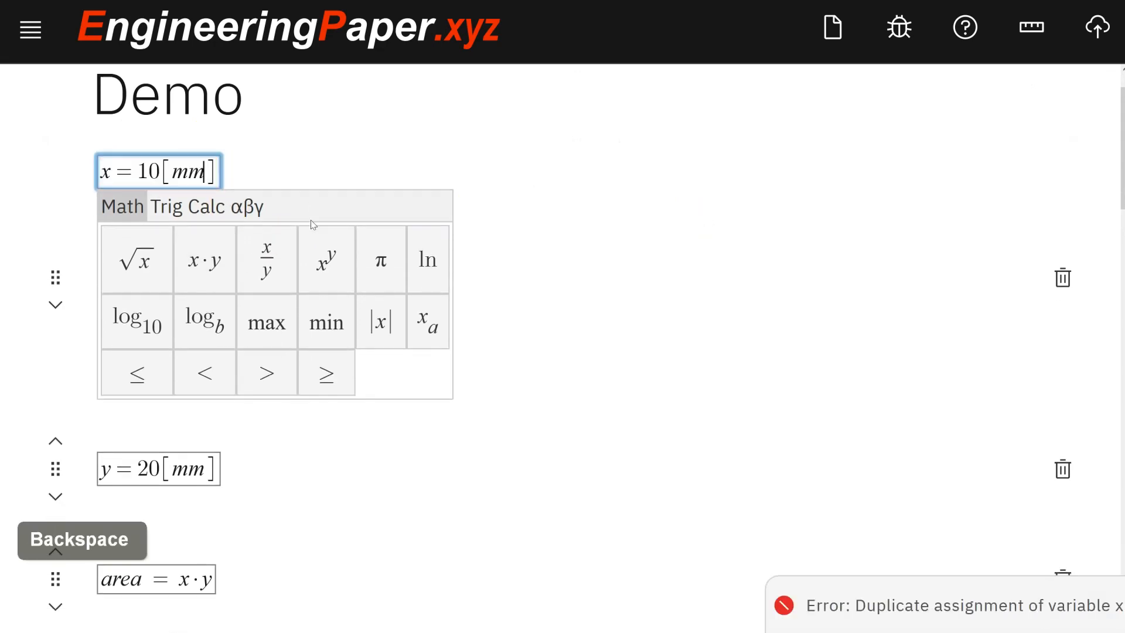